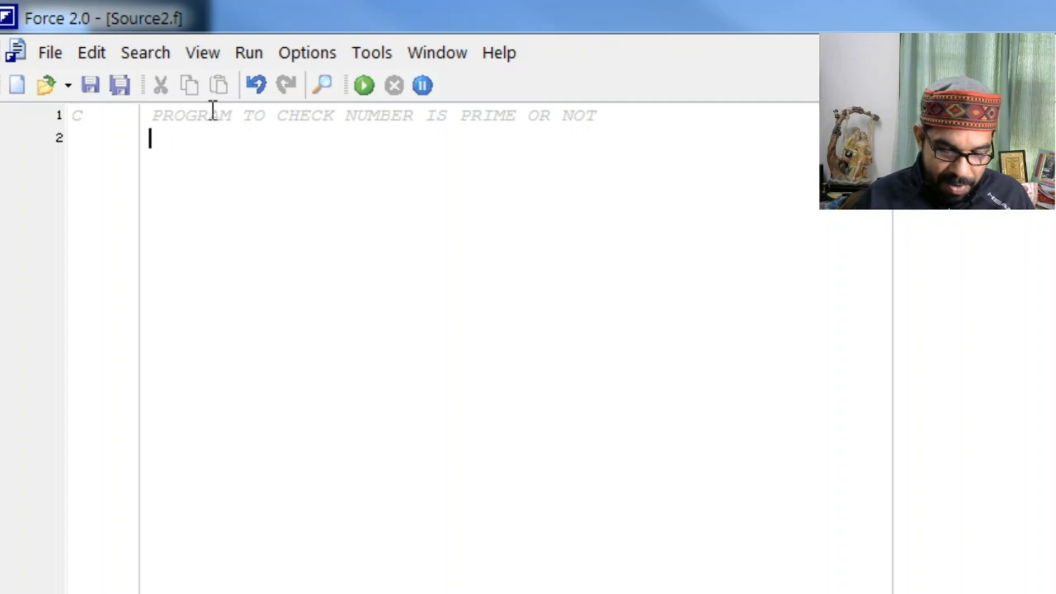
# - Declare the integer variables with INTEGER N,I
pyautogui.write('INTEGE')
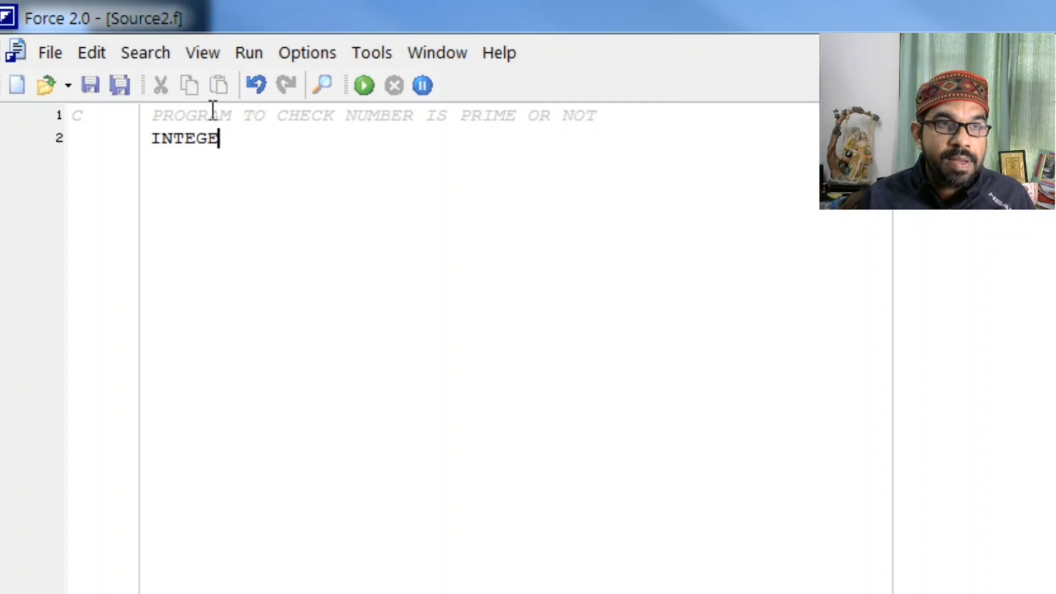
pyautogui.write('R')
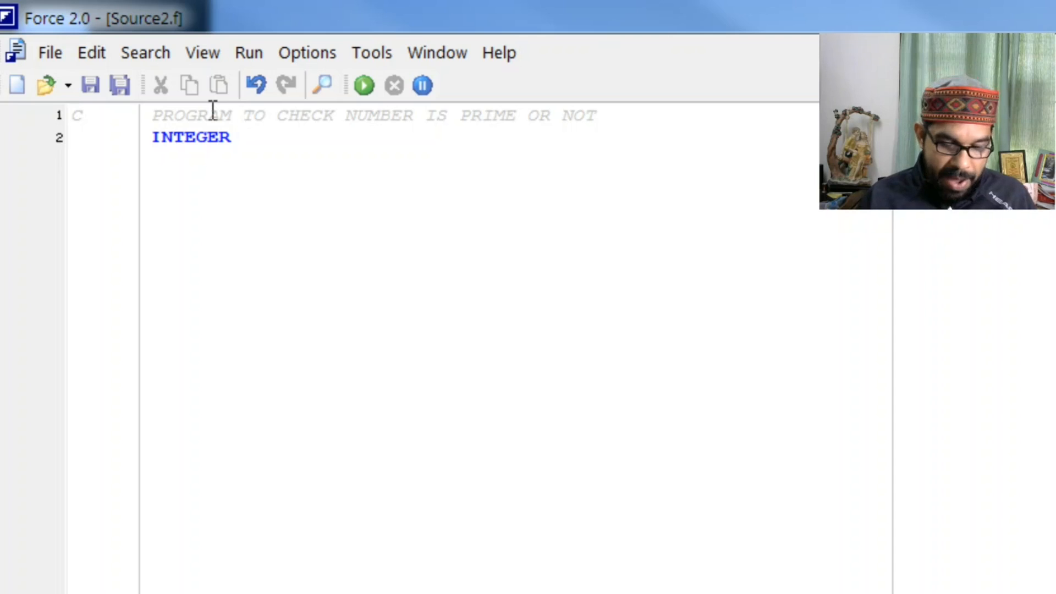
pyautogui.write('N,I')
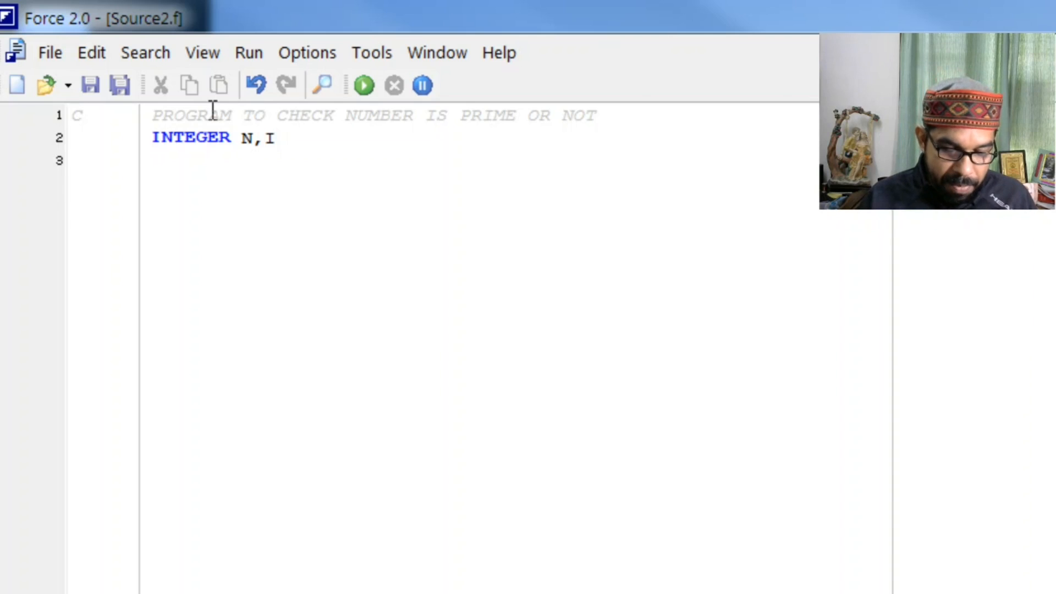
# - Add PRINT*,'ENTER ANY INTEGER' and READ*,N lines to prompt for and read N
pyautogui.write('PRINT*')
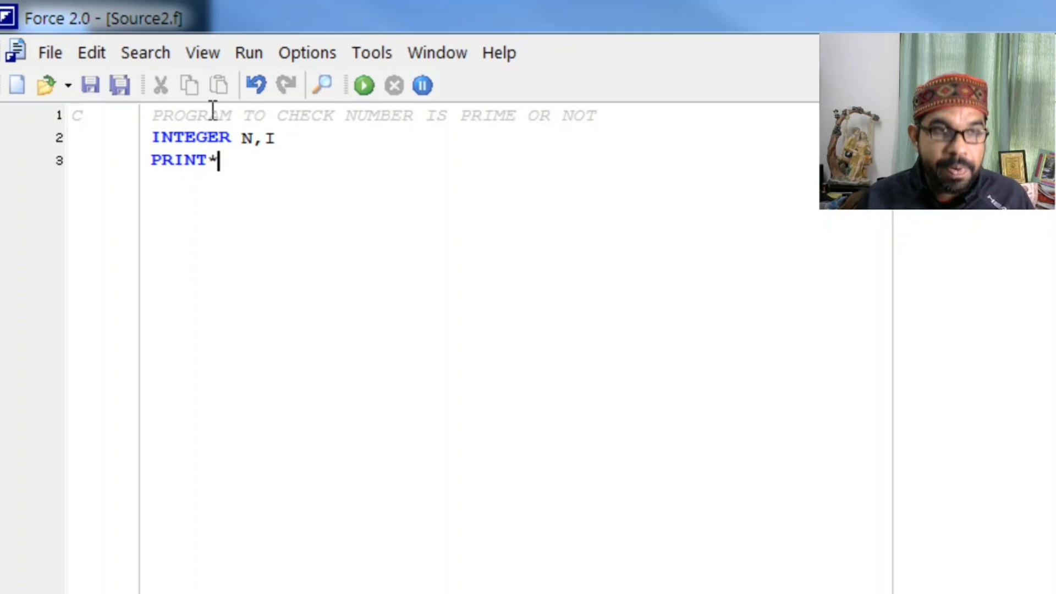
pyautogui.write(", '")
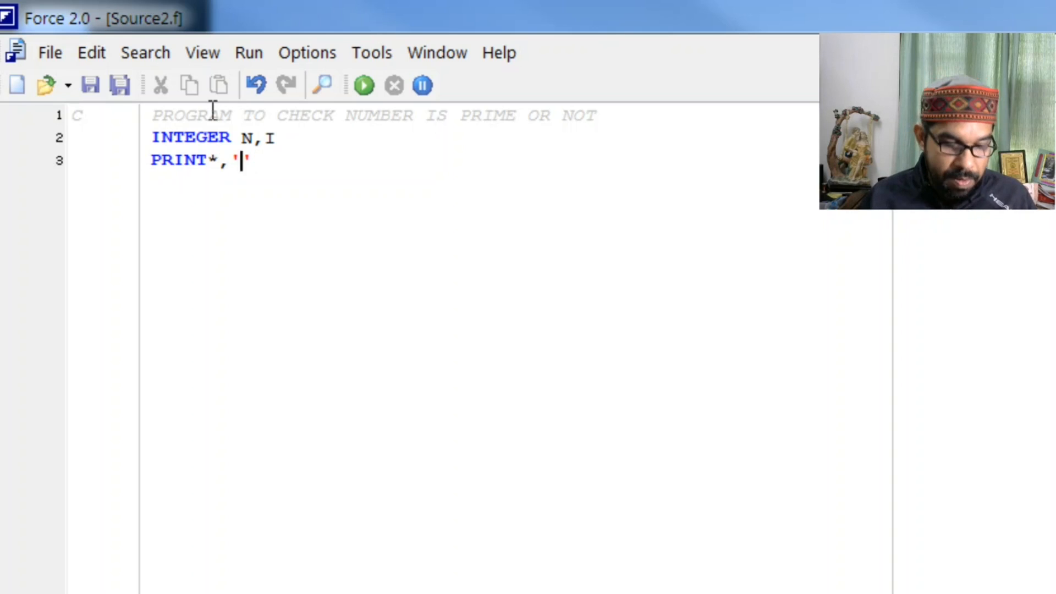
pyautogui.write('ENTER')
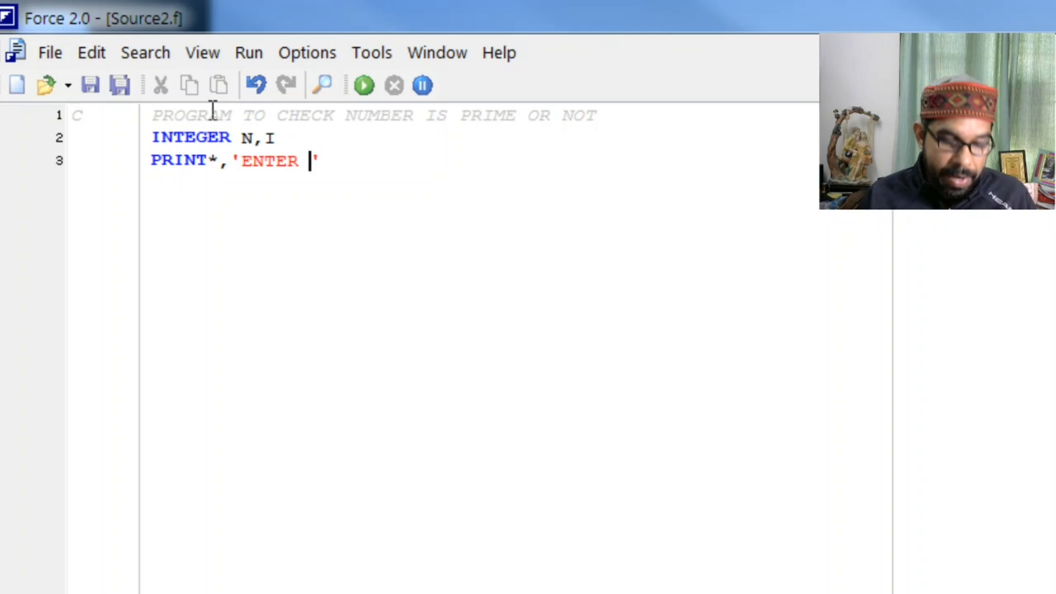
pyautogui.write('ANY INTEGE')
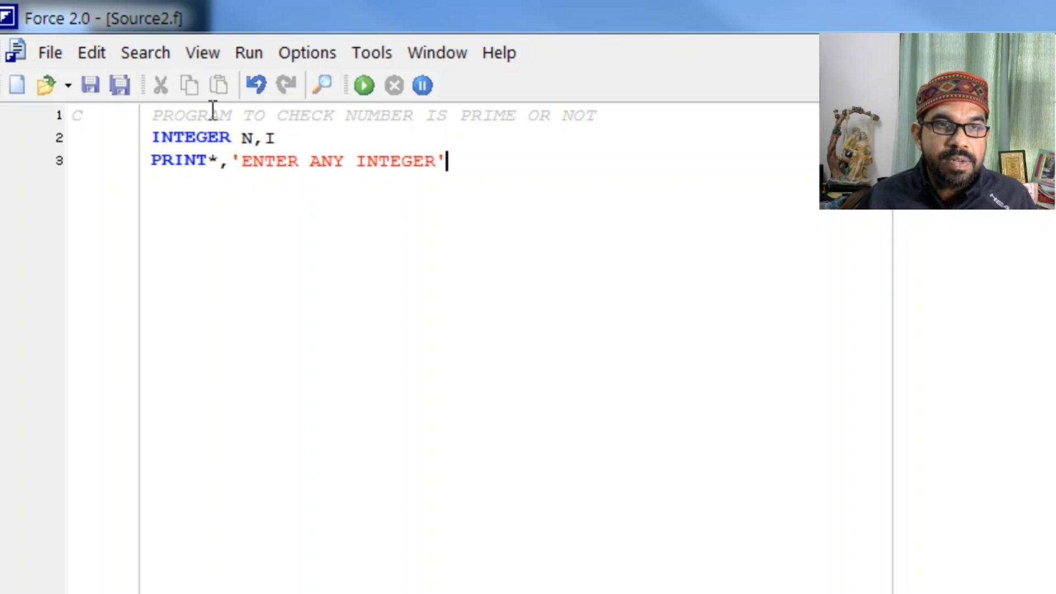
pyautogui.write('READ*')
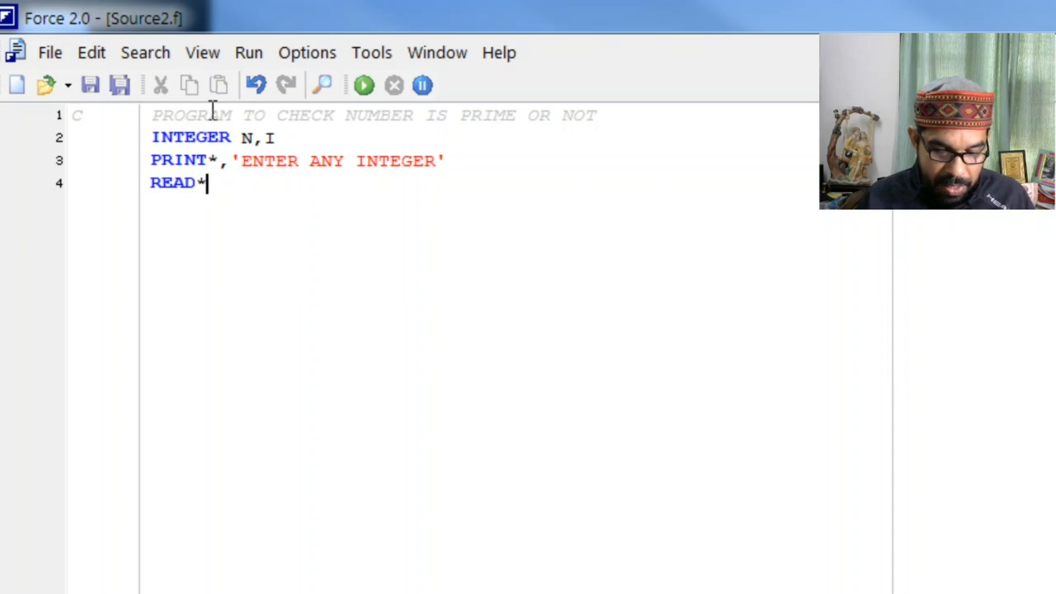
pyautogui.write(',N')
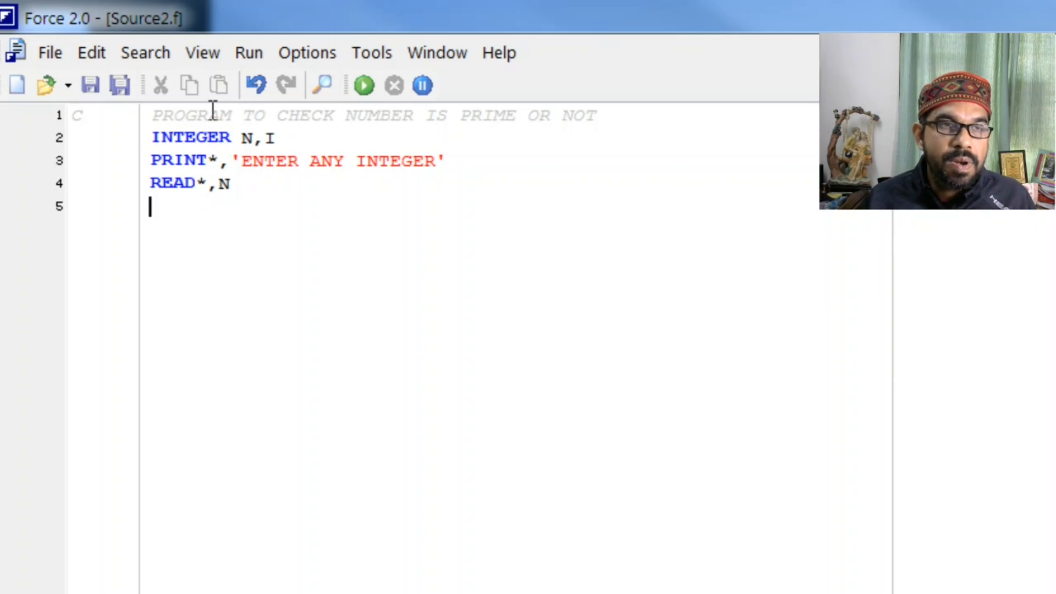
# - Write the loop header DO 10 I=2,N-1, correcting the start value, then add a new line
pyautogui.write('D')
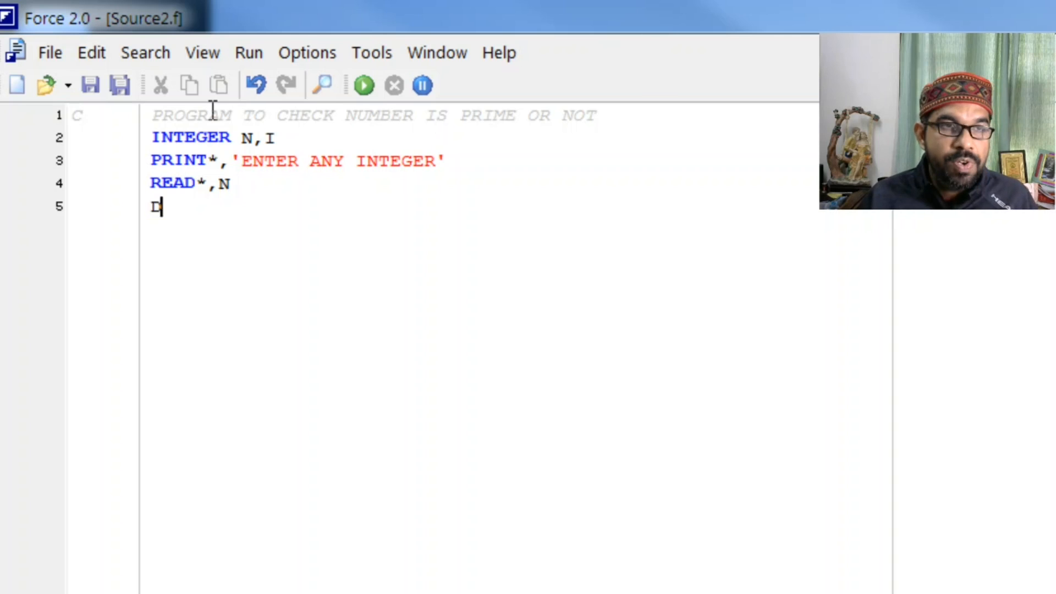
pyautogui.write('O')
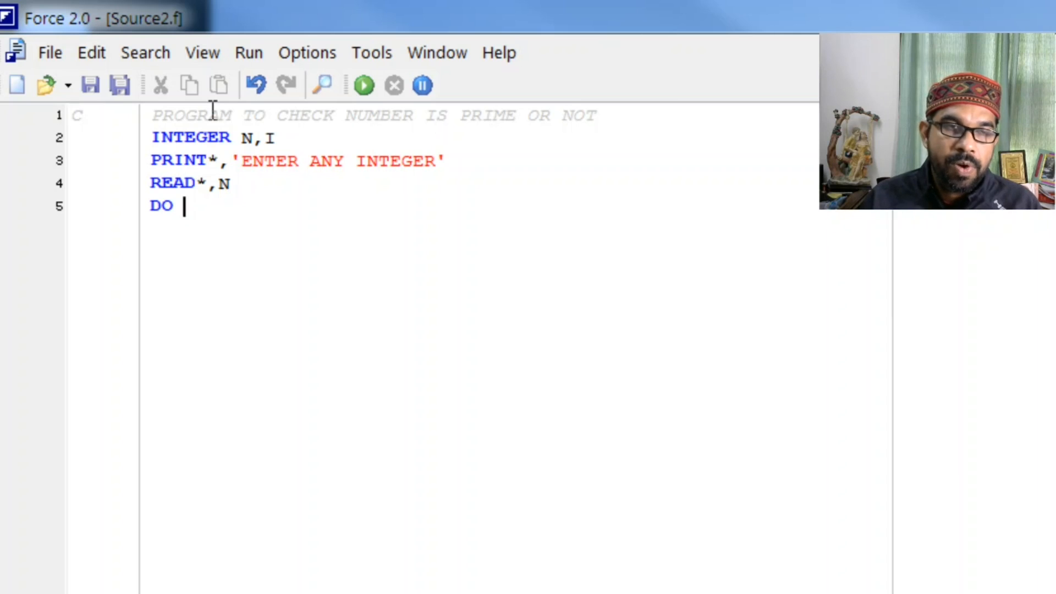
pyautogui.write('10')
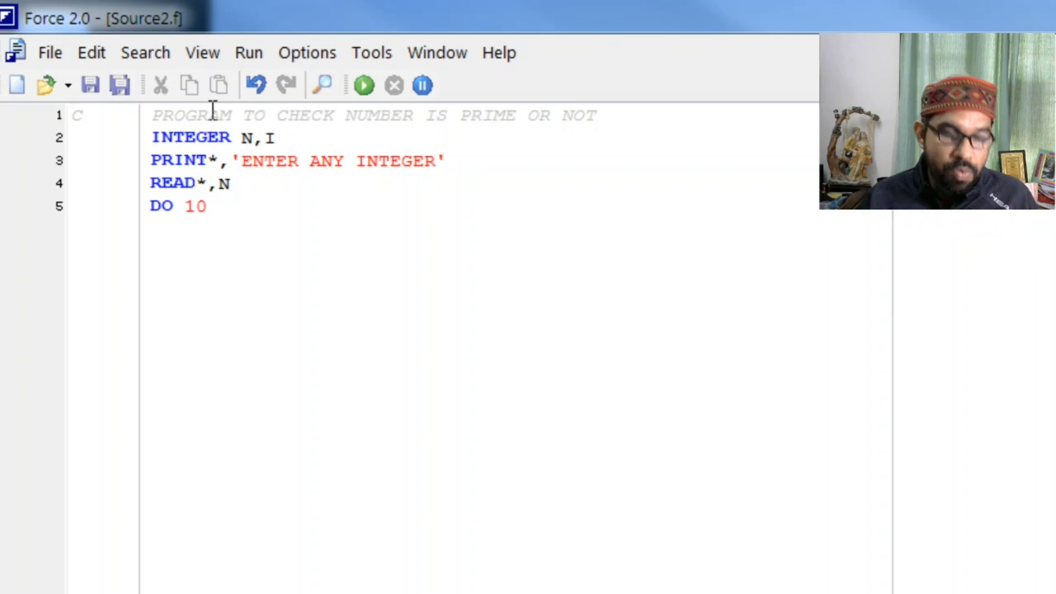
pyautogui.write('I=1')
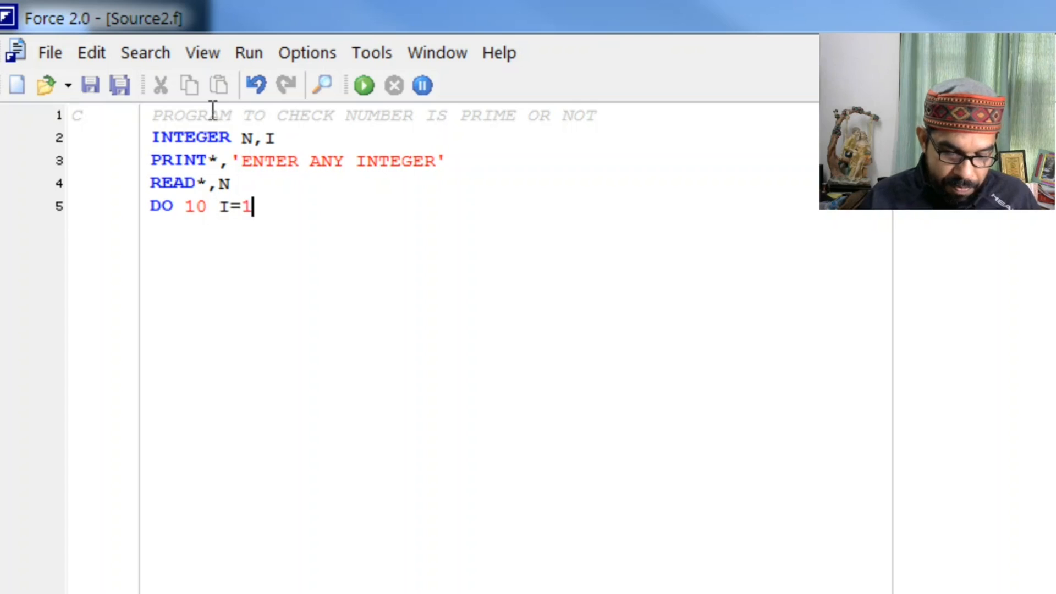
pyautogui.press('backspace')
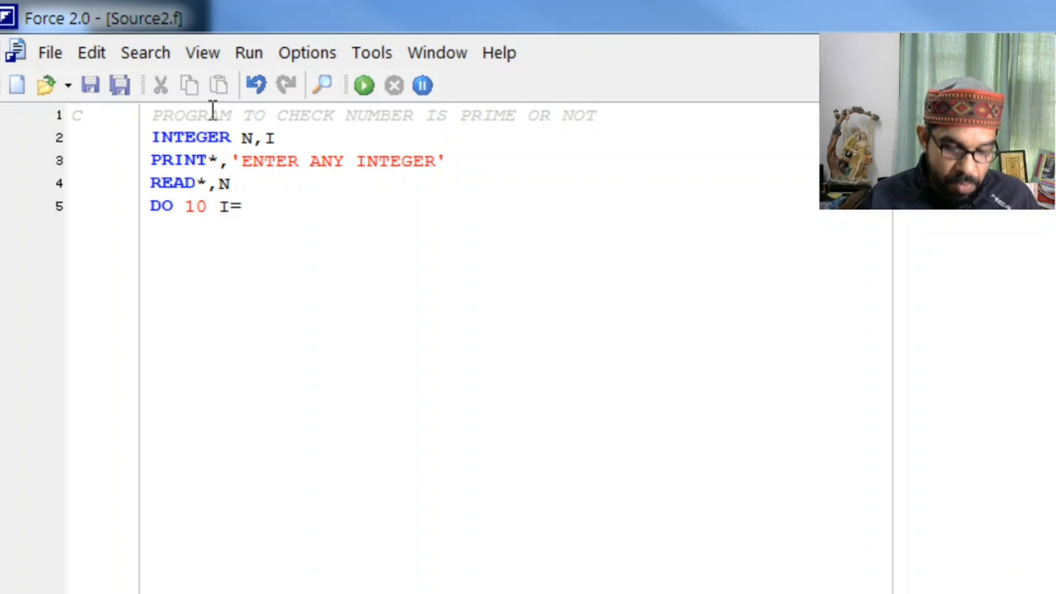
pyautogui.write('2,N-1')
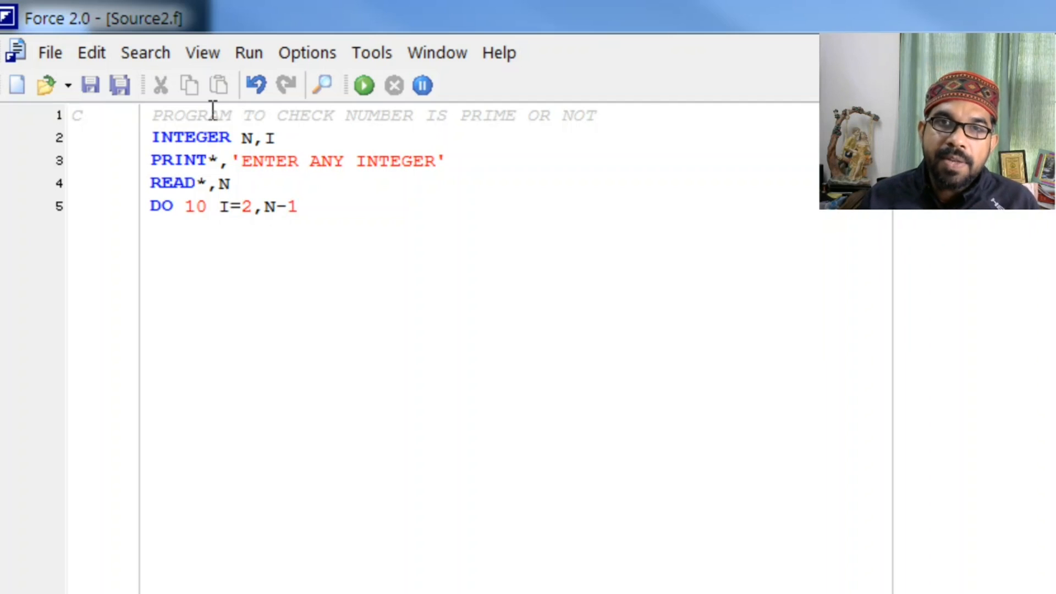
pyautogui.click(300, 206)
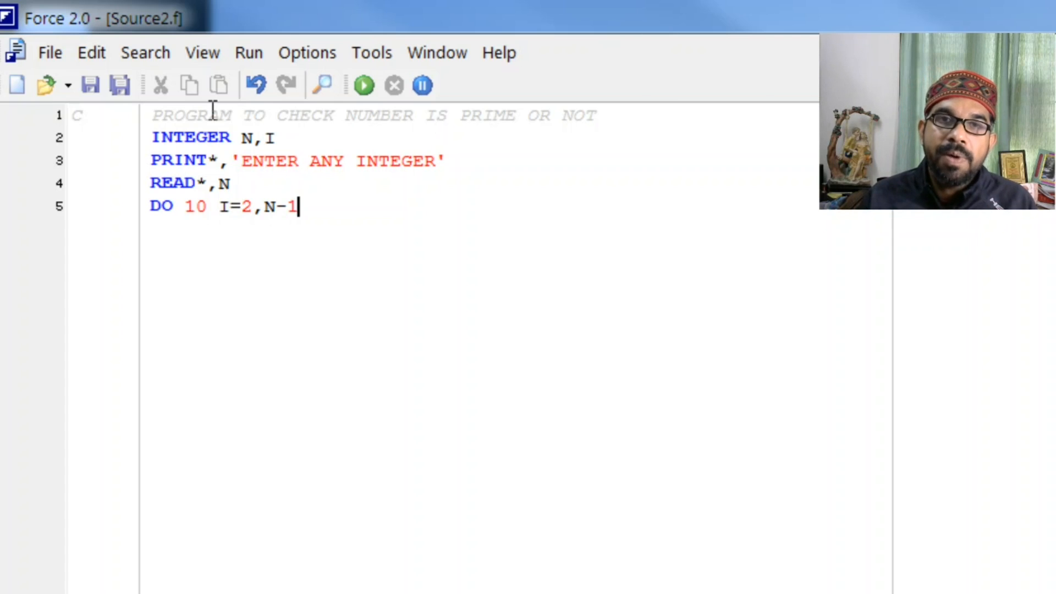
pyautogui.press('enter')
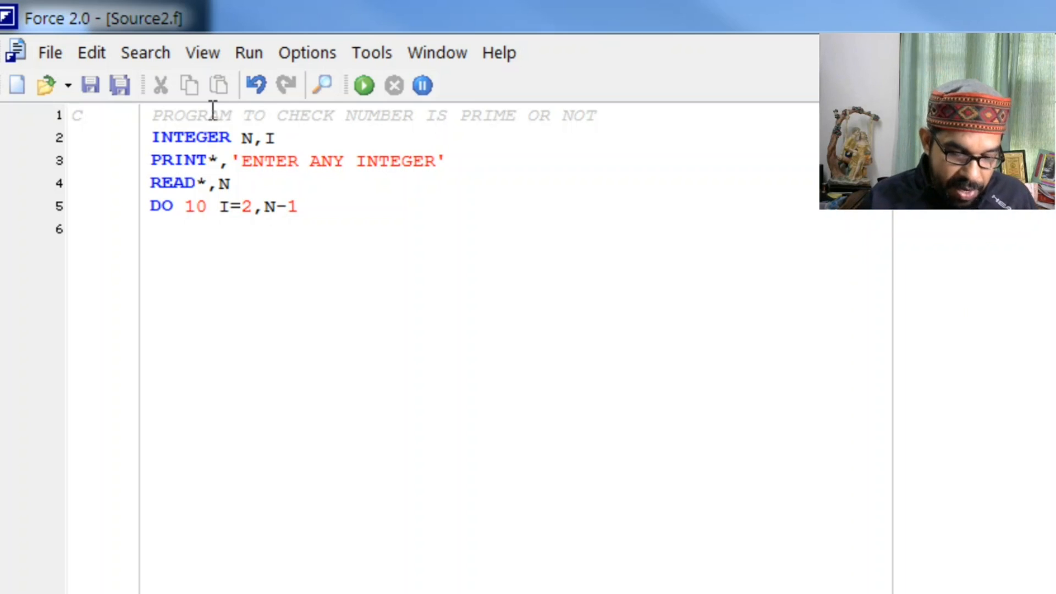
# - Write the condition IF(MOD(N,I) .EQ. 0.0)THEN inside the loop
pyautogui.write('IF()')
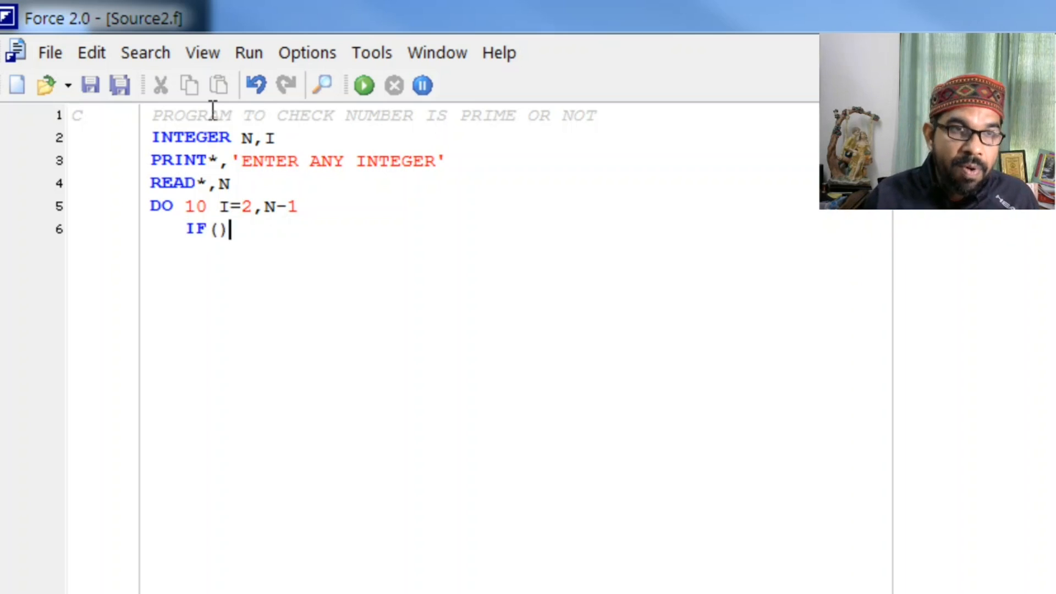
pyautogui.write('MOD')
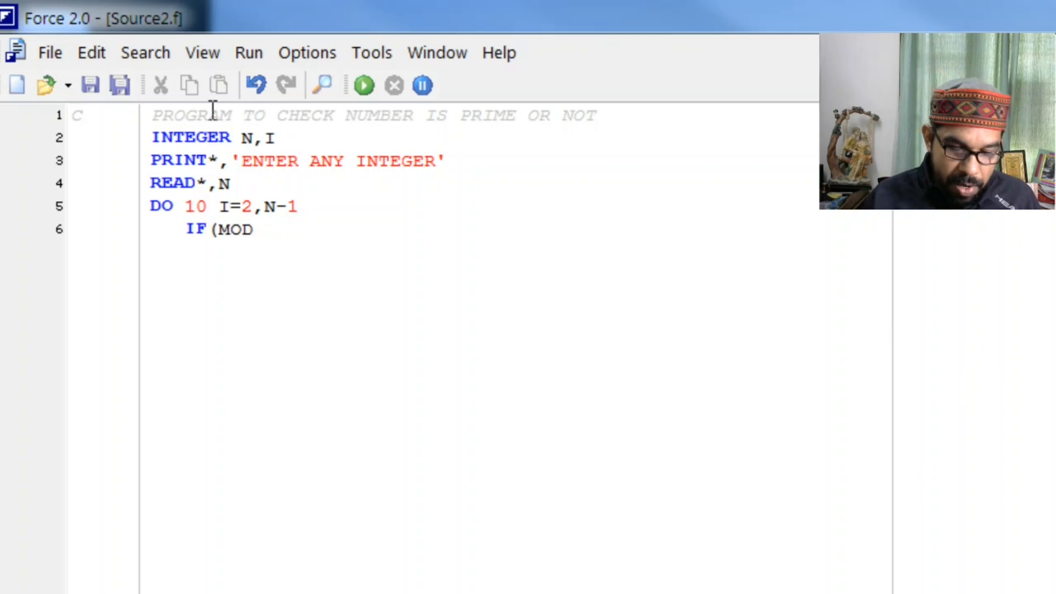
pyautogui.write('(N,I')
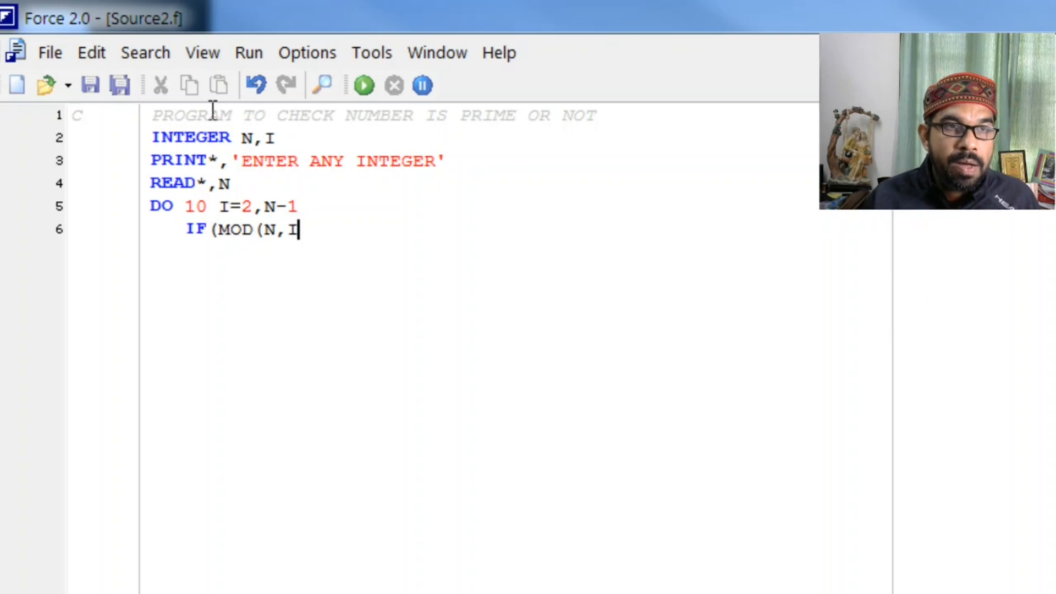
pyautogui.write(')')
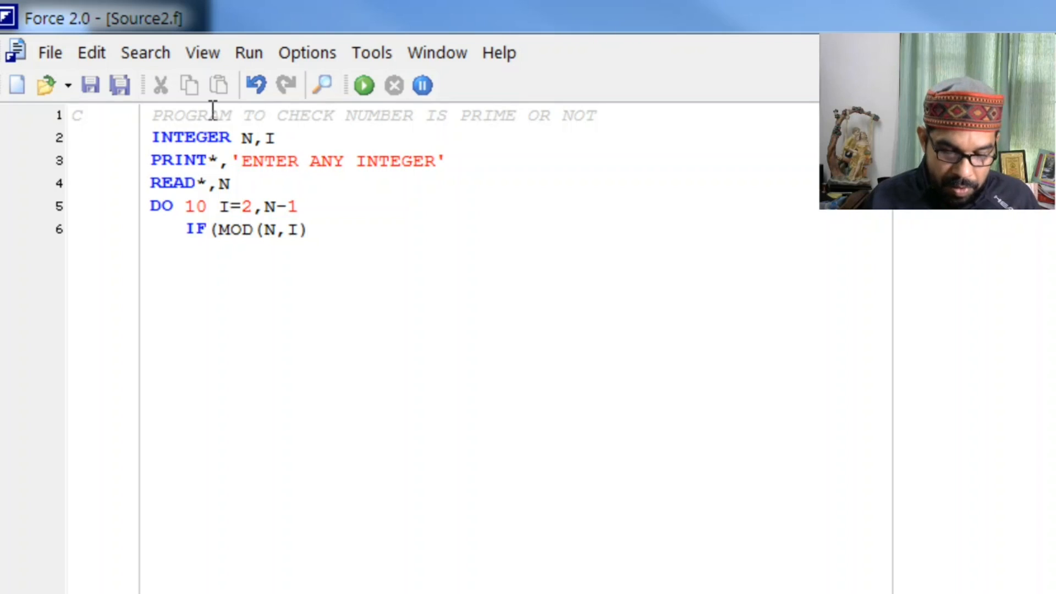
pyautogui.write('.EQ.')
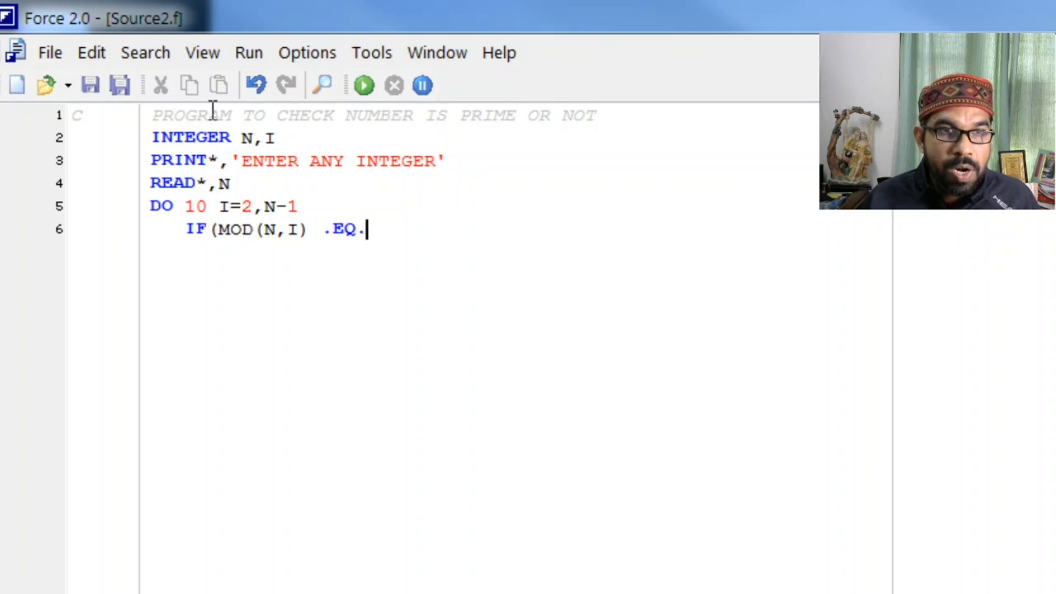
pyautogui.write('0.0')
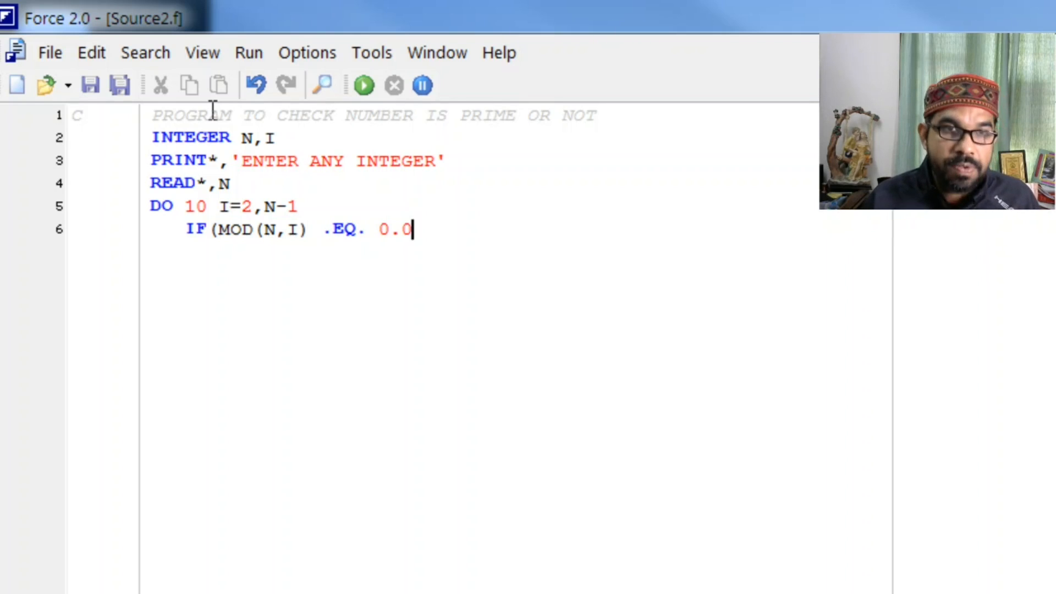
pyautogui.write(')')
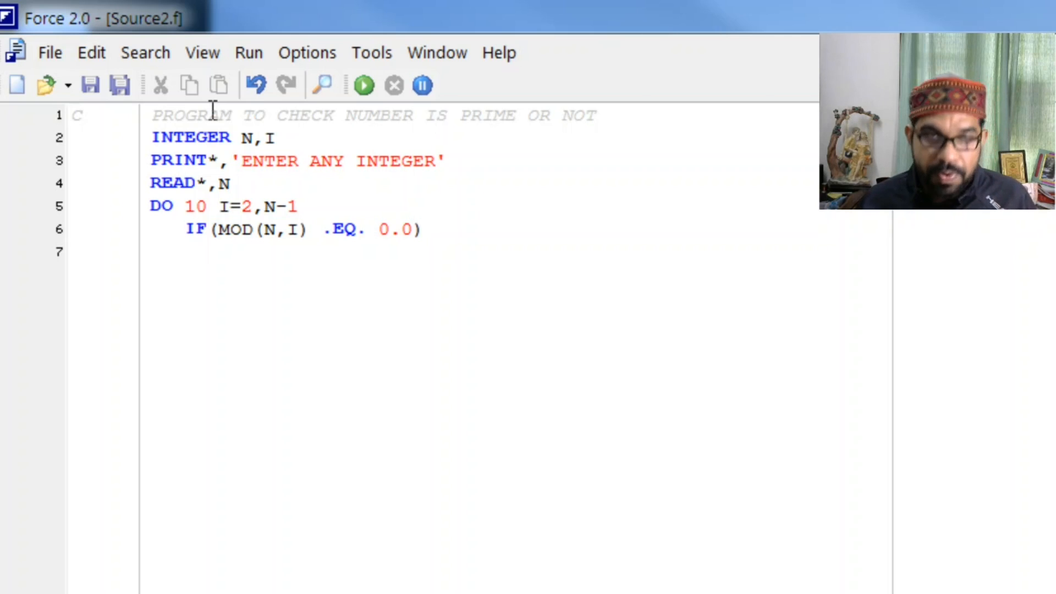
pyautogui.write('THEN')
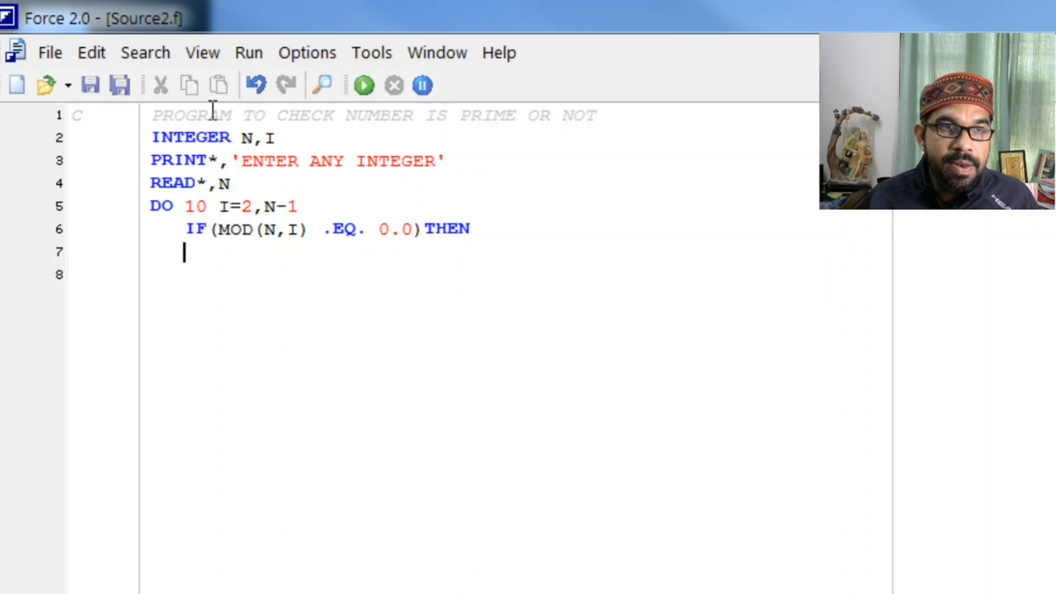
# - Add PRINT*,'NUMBER IS NOT PRIME' and close the block with ENDIF
pyautogui.write('P')
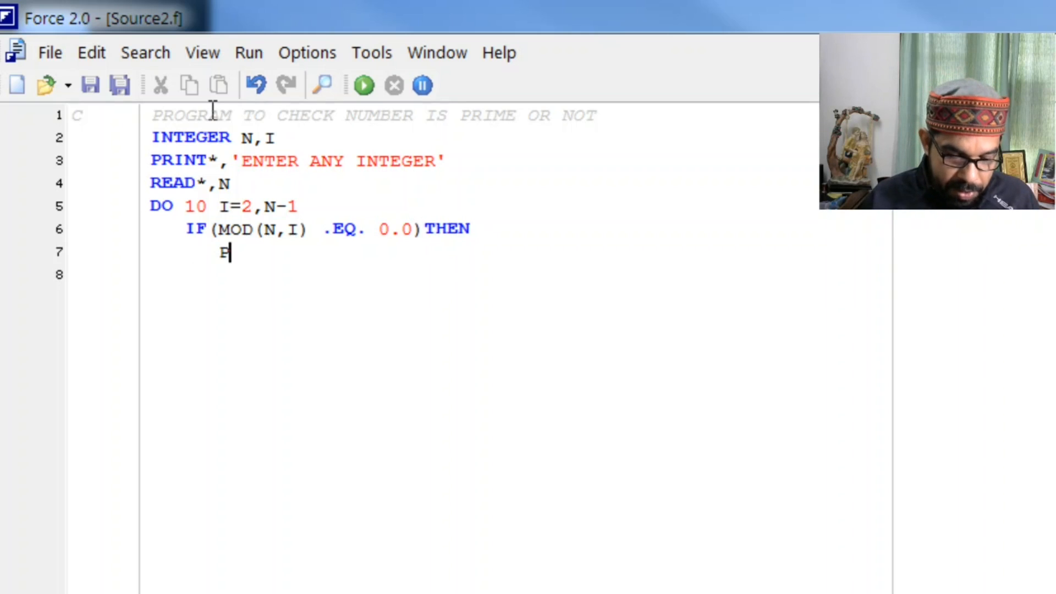
pyautogui.write('RINT*,')
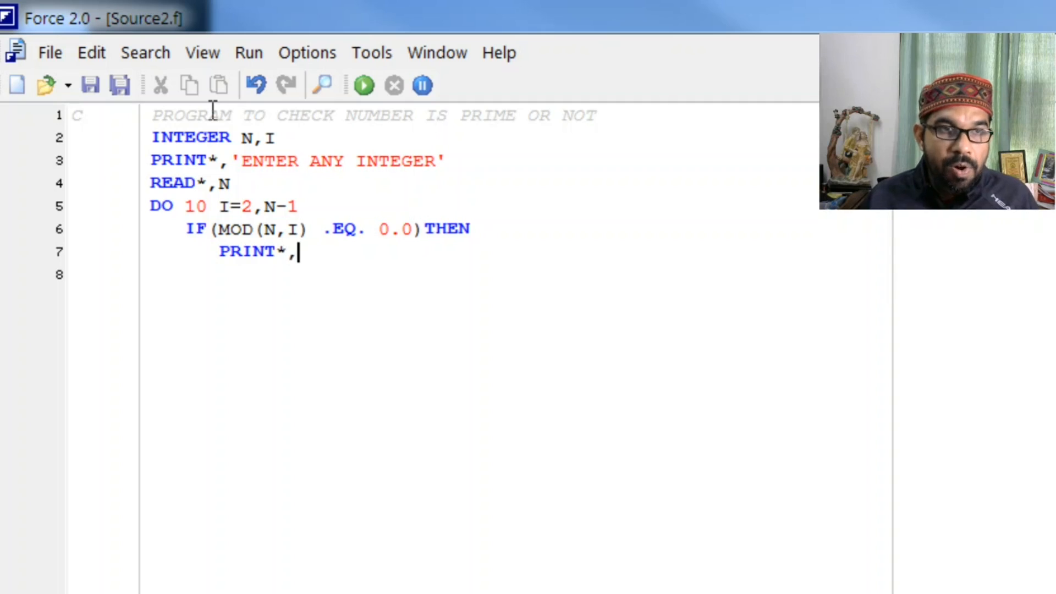
pyautogui.write("''")
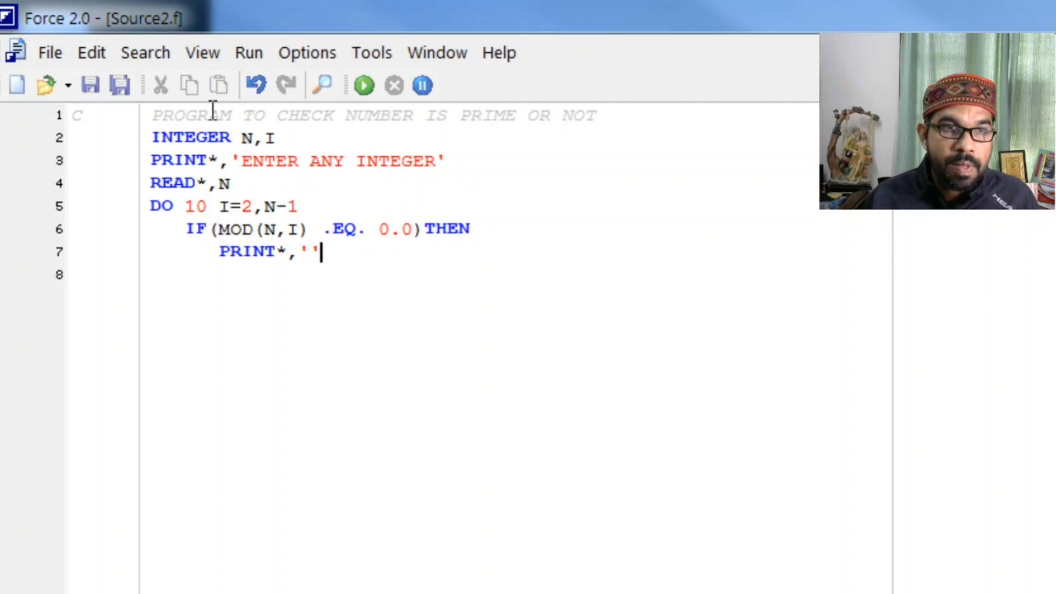
pyautogui.write('NUMBER IS NOT')
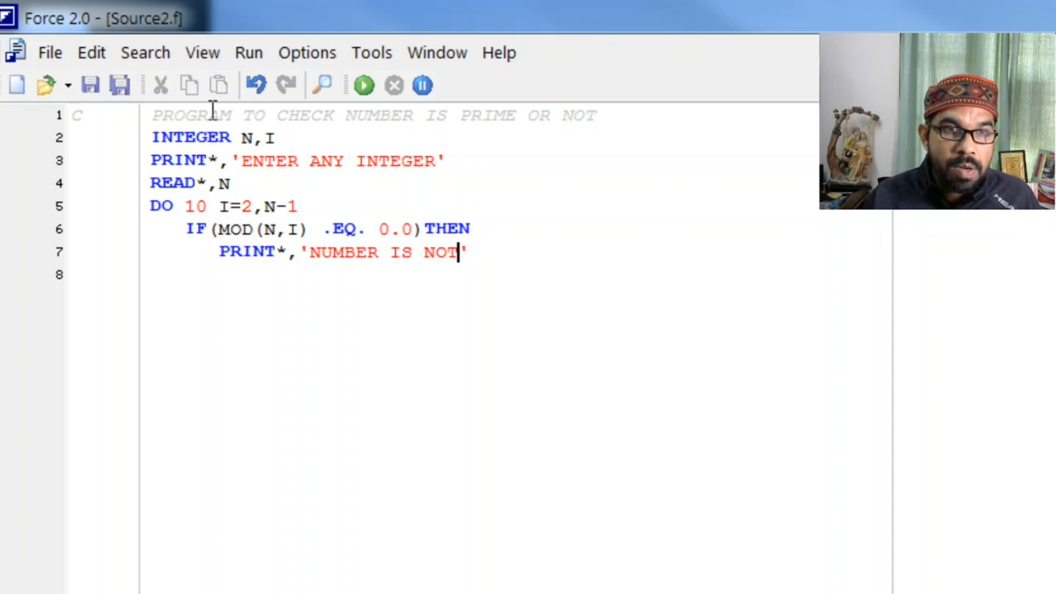
pyautogui.write('PRIM')
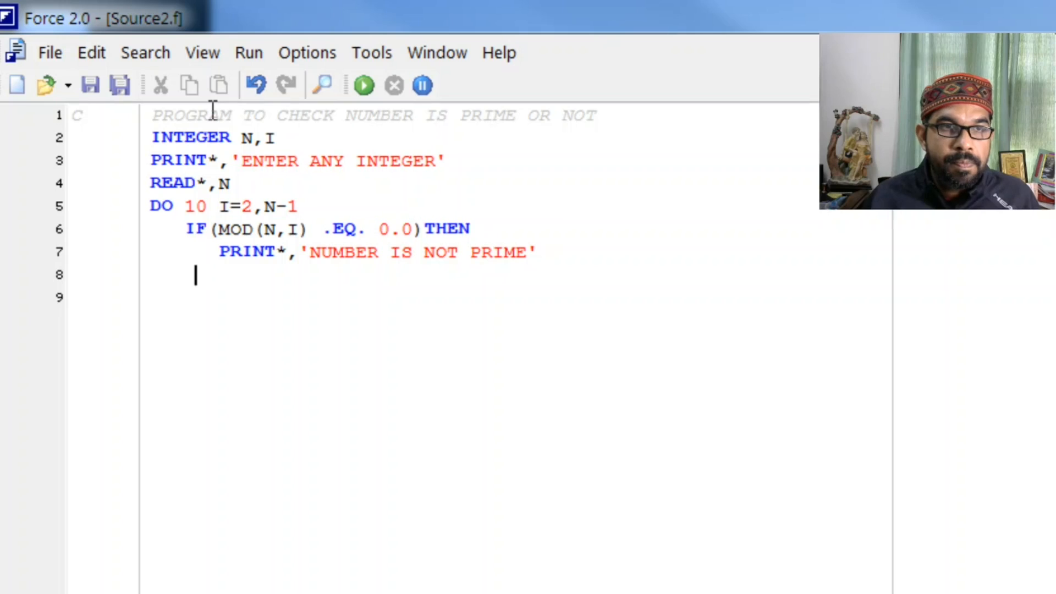
pyautogui.write('END')
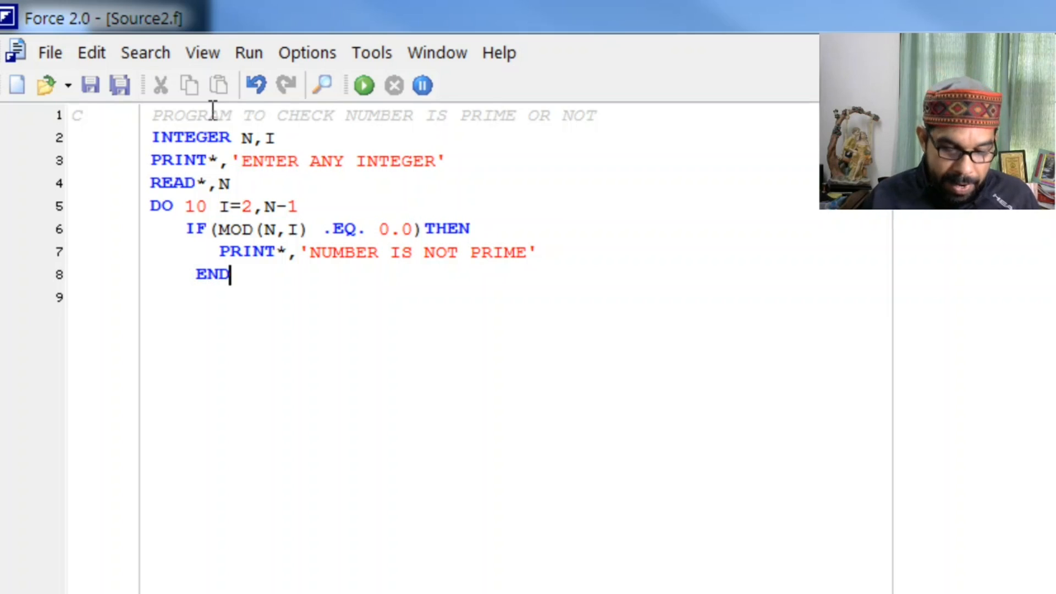
pyautogui.write('IF')
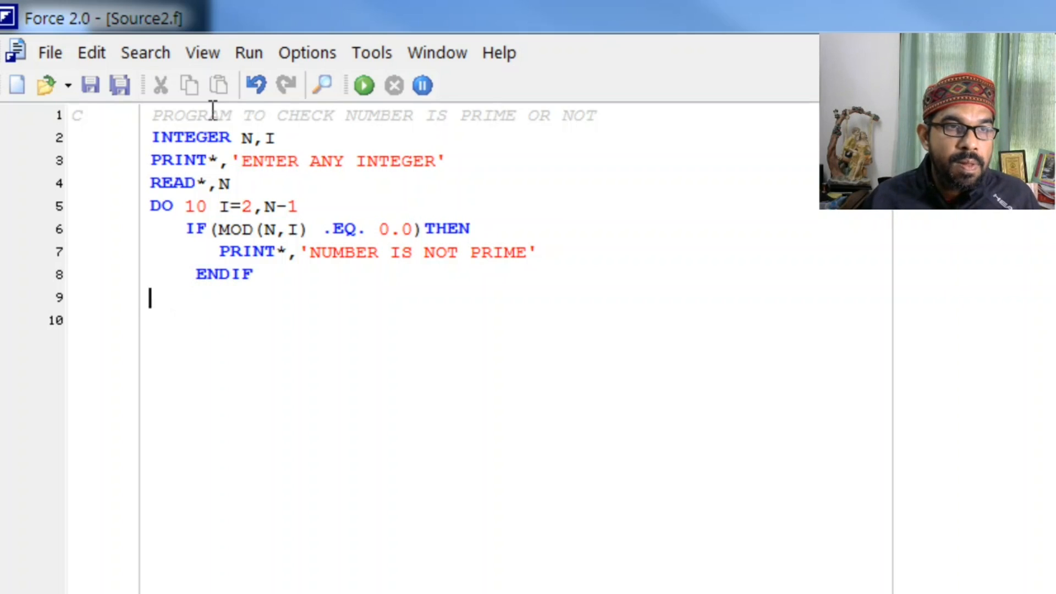
pyautogui.write('10  COM')
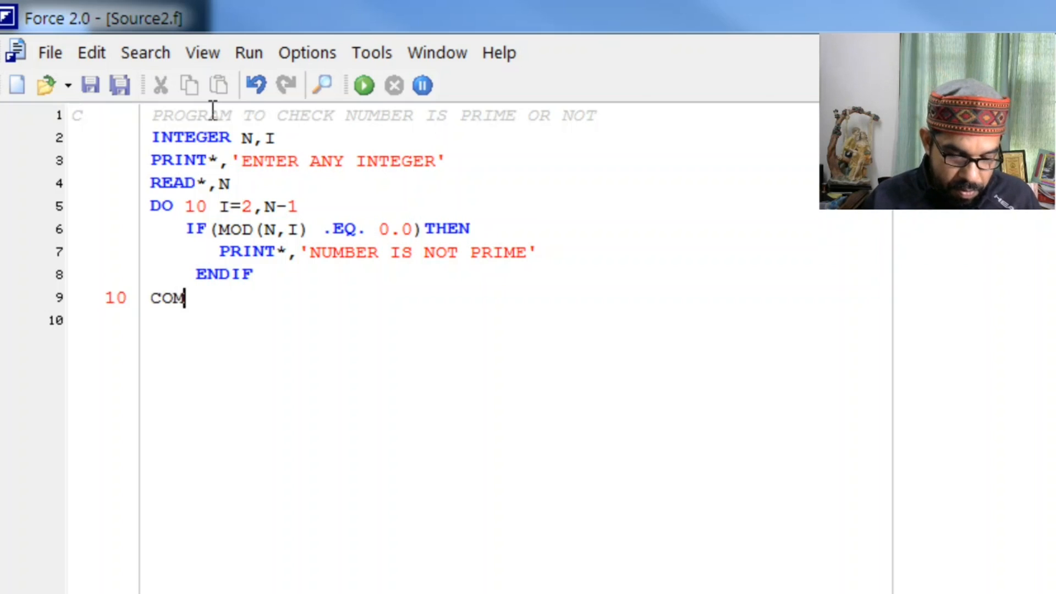
# - Complete the 10 CONTINUE line that terminates the DO 10 loop
pyautogui.write('TINUE')
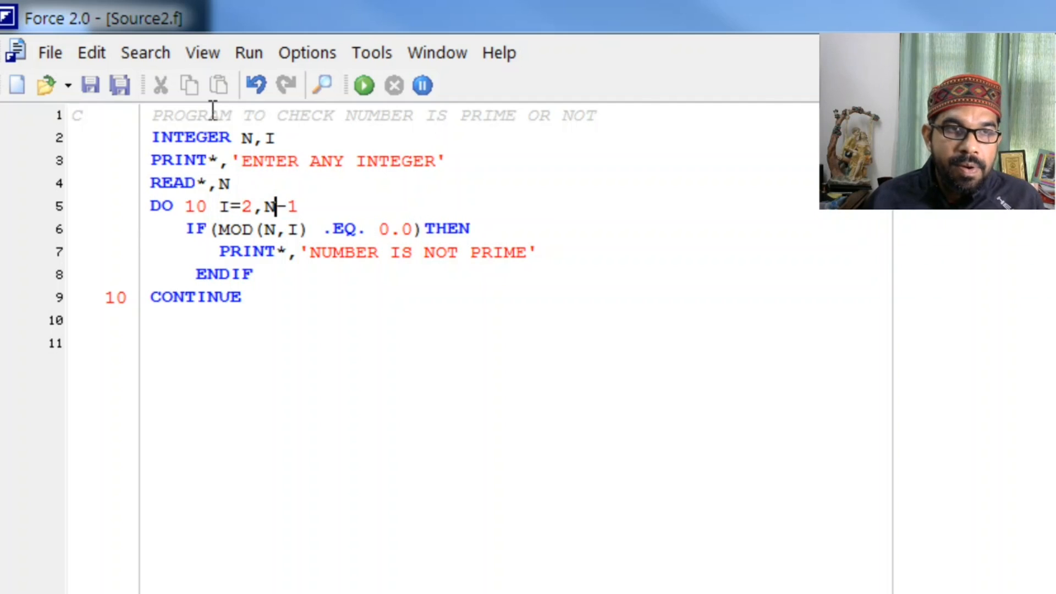
pyautogui.click(253, 297)
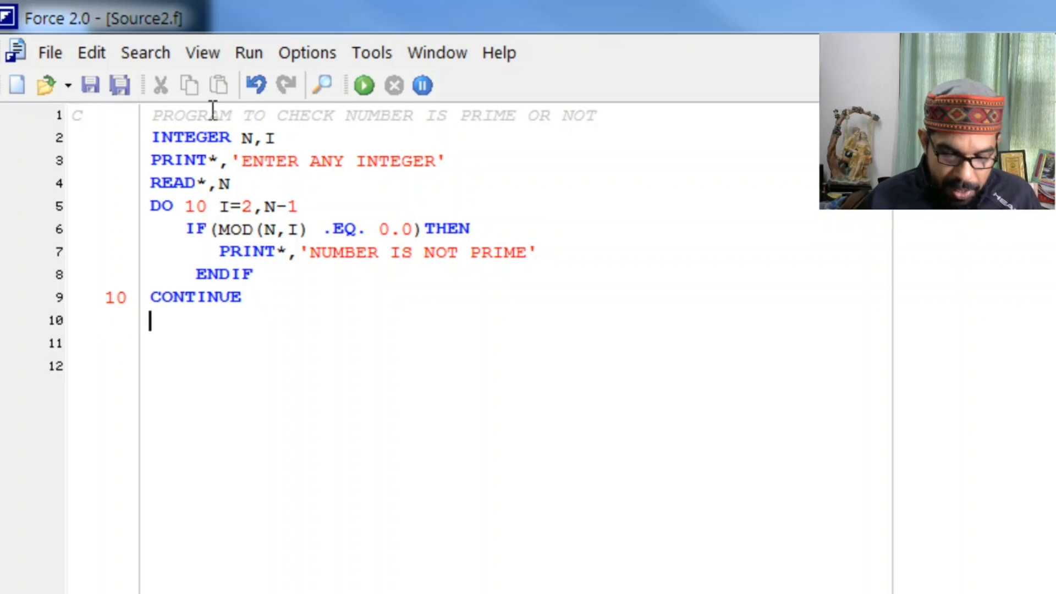
# - Write IF(N .EQ. I) PRINT*,'NUMBER IS PRIME' below the CONTINUE line
pyautogui.write('PTINR')
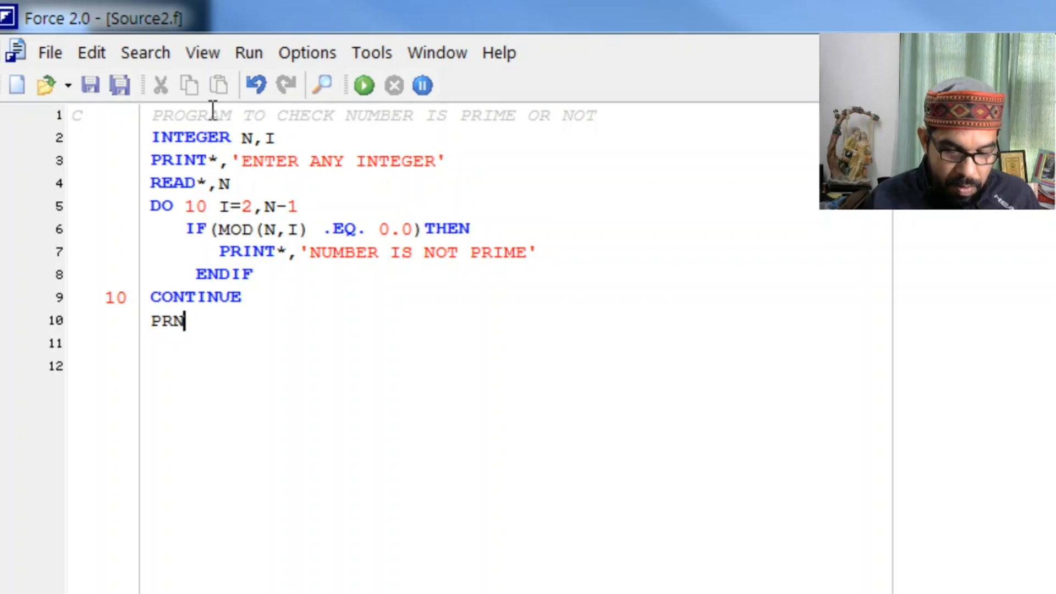
pyautogui.write('INT')
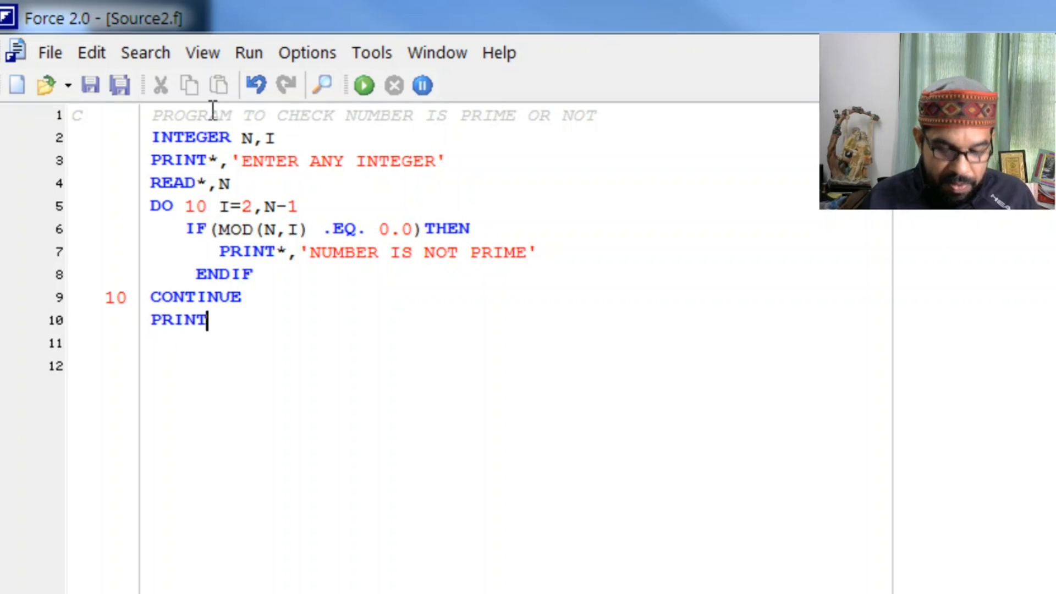
pyautogui.write('*,')
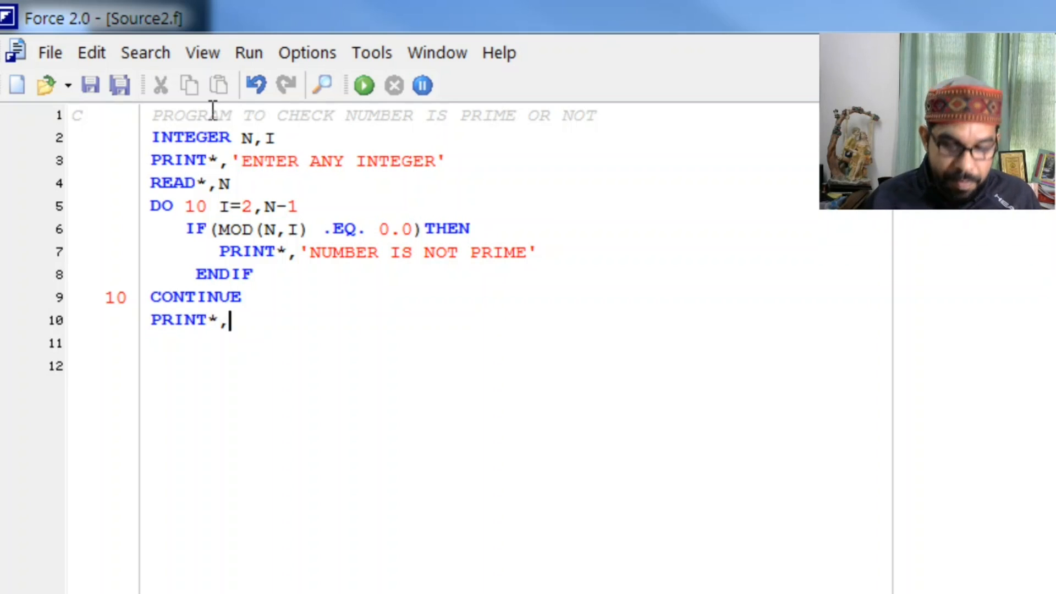
pyautogui.write("'NU'")
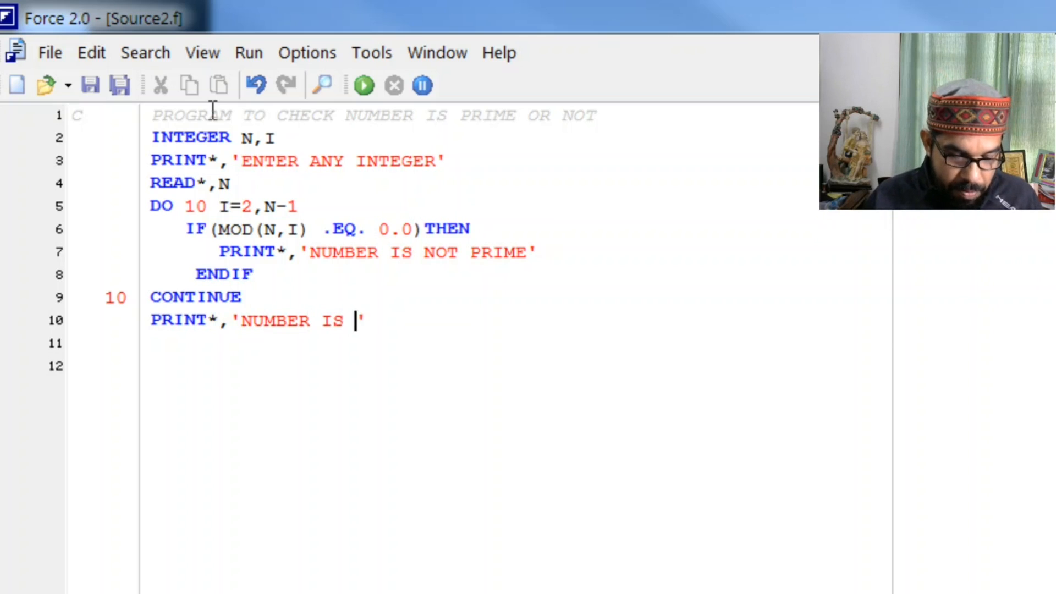
pyautogui.write('PRIME')
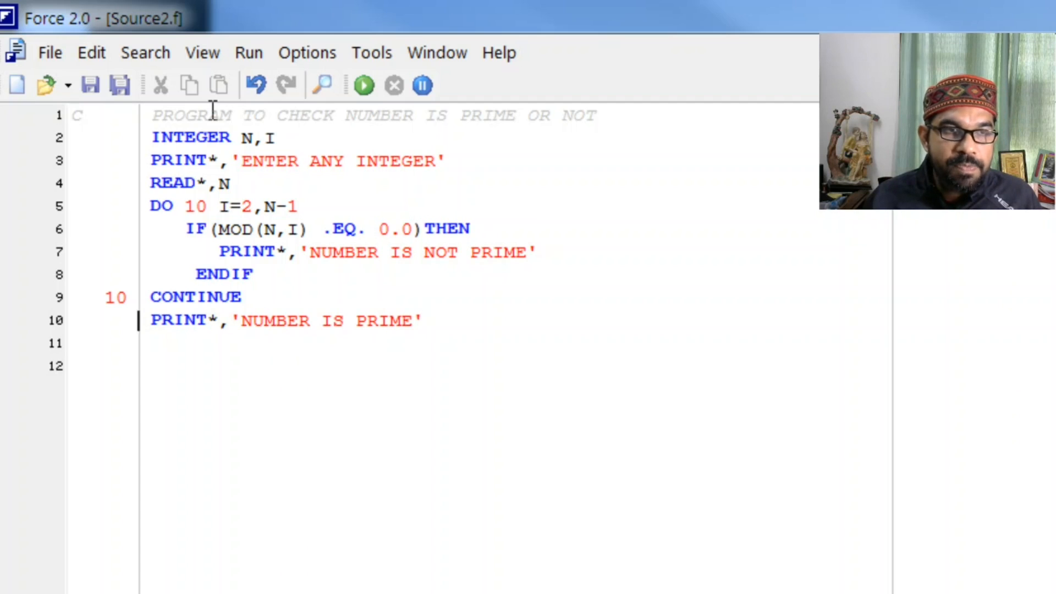
pyautogui.write('IF(N .EQ.')
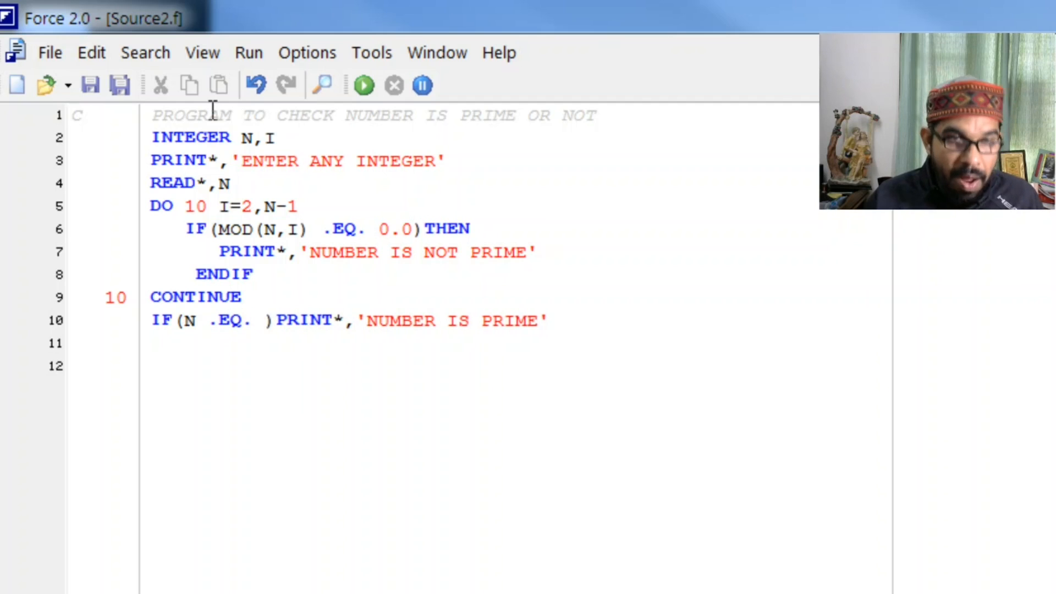
pyautogui.write('I')
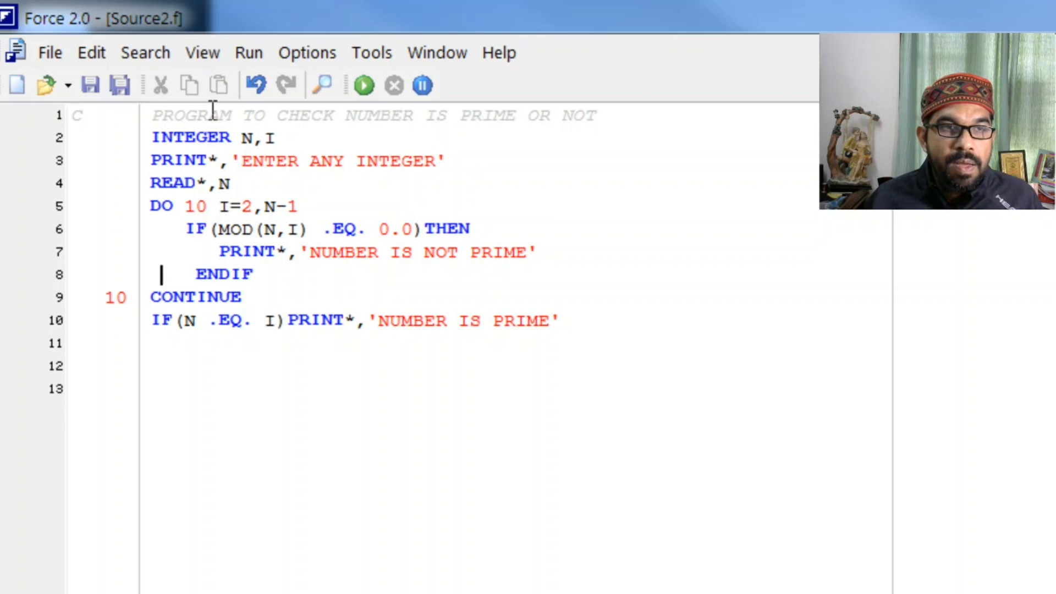
# - Add READ* and STOP to both branches, end with END, and save the program
pyautogui.press('Enter')
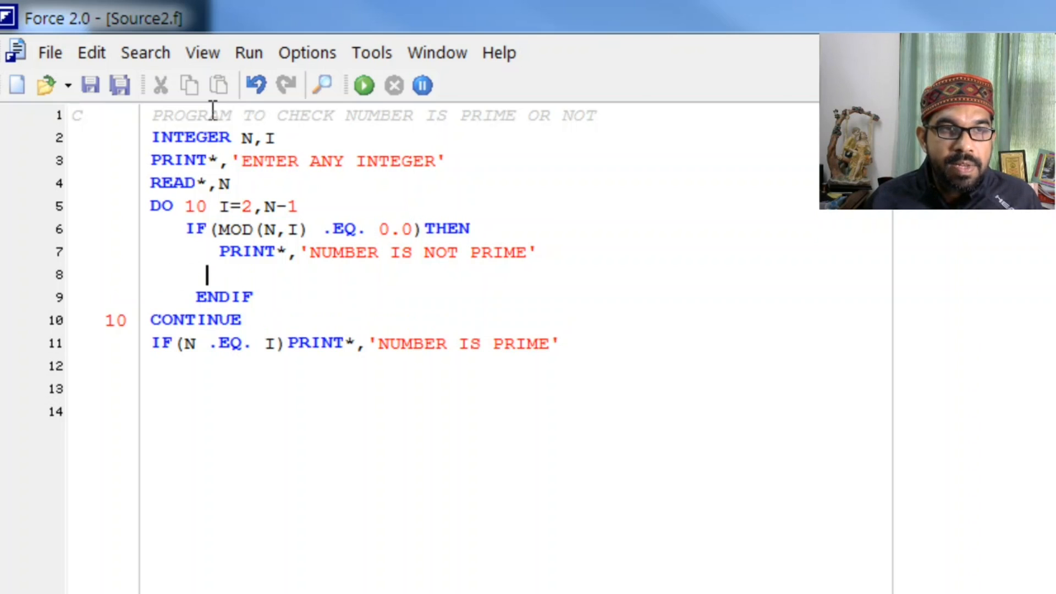
pyautogui.write('S')
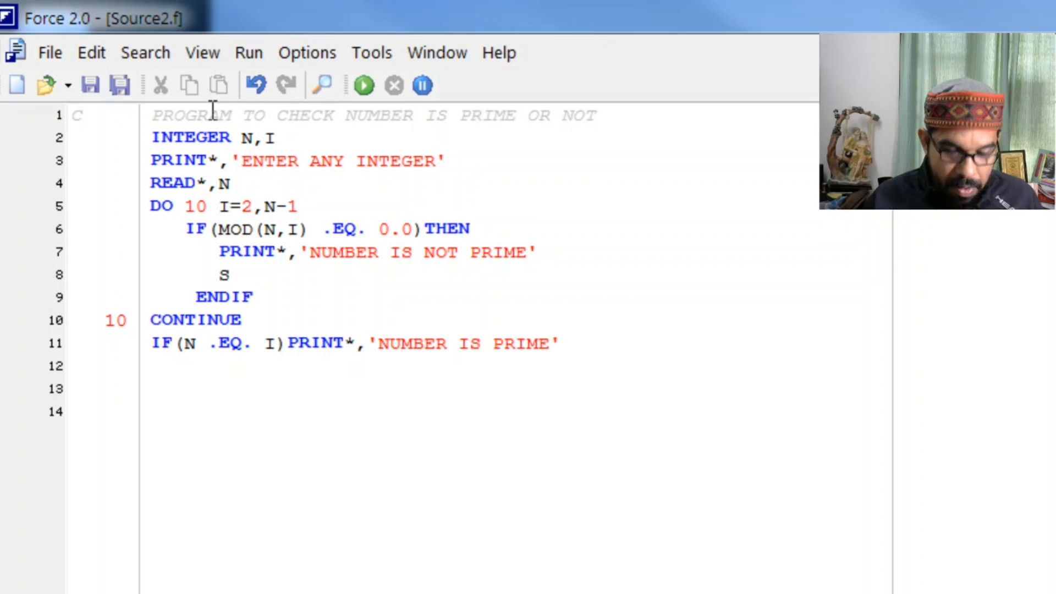
pyautogui.write('TOP')
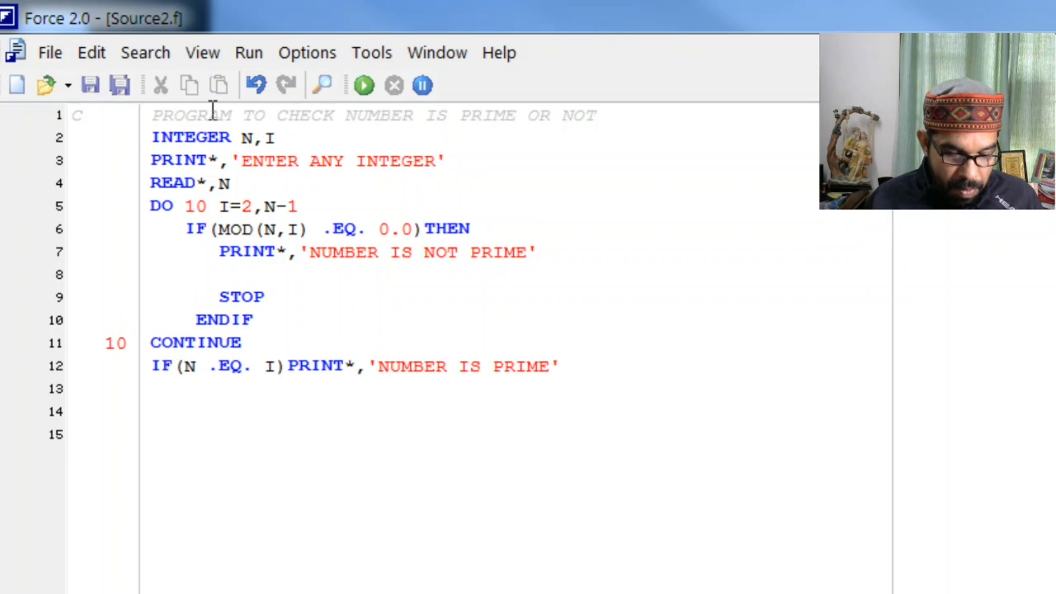
pyautogui.write('READ*')
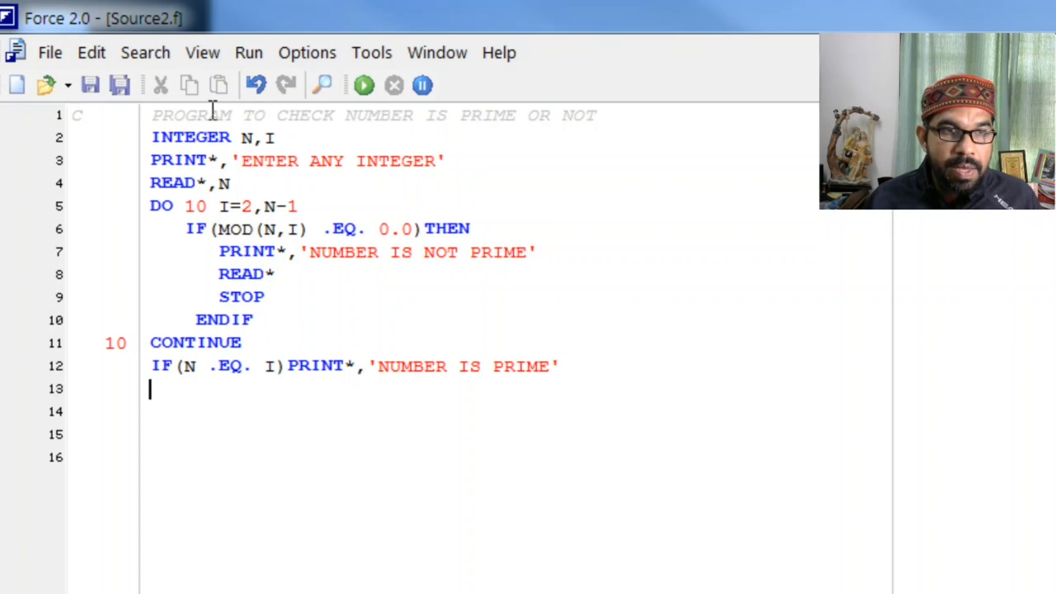
pyautogui.write('READ*')
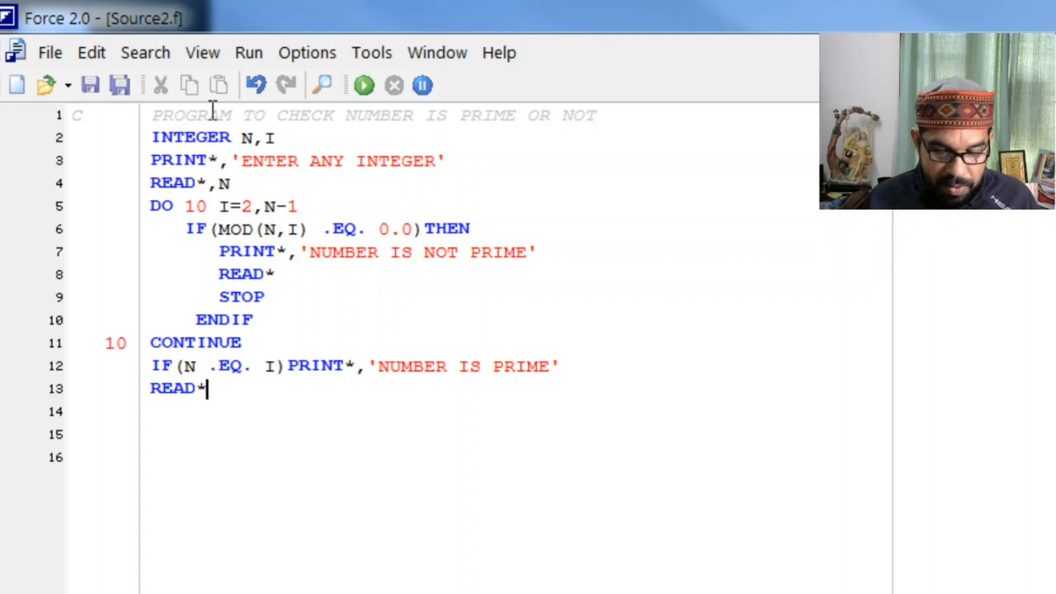
pyautogui.write('STOP')
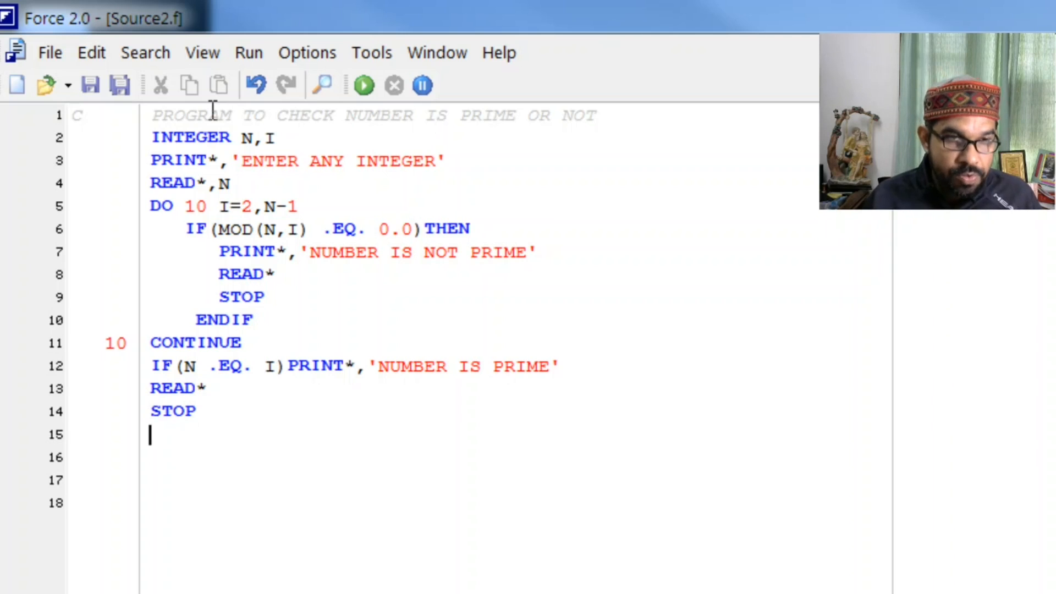
pyautogui.write('END')
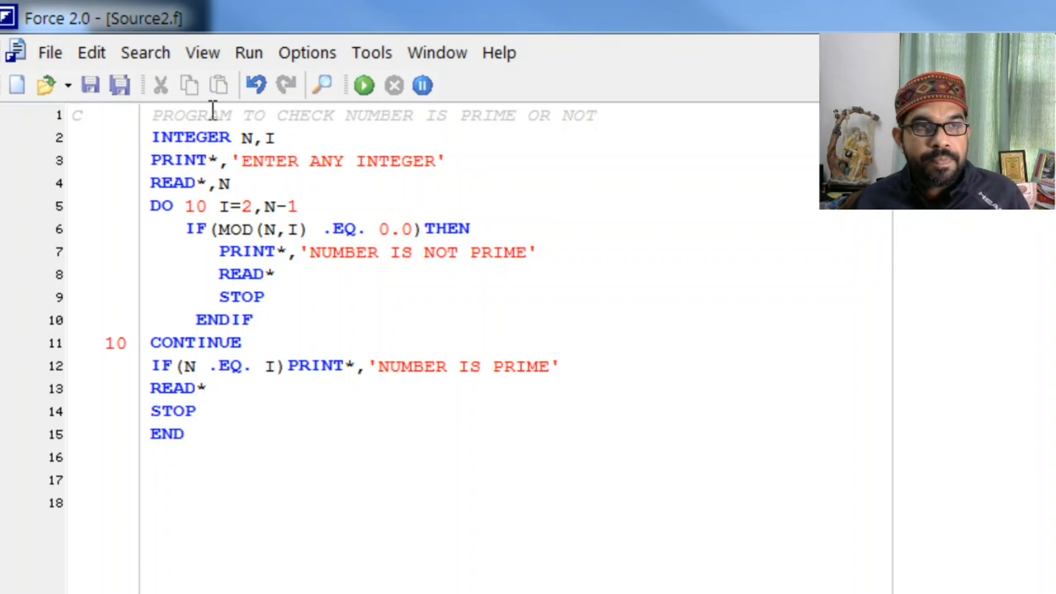
pyautogui.click(88, 84)
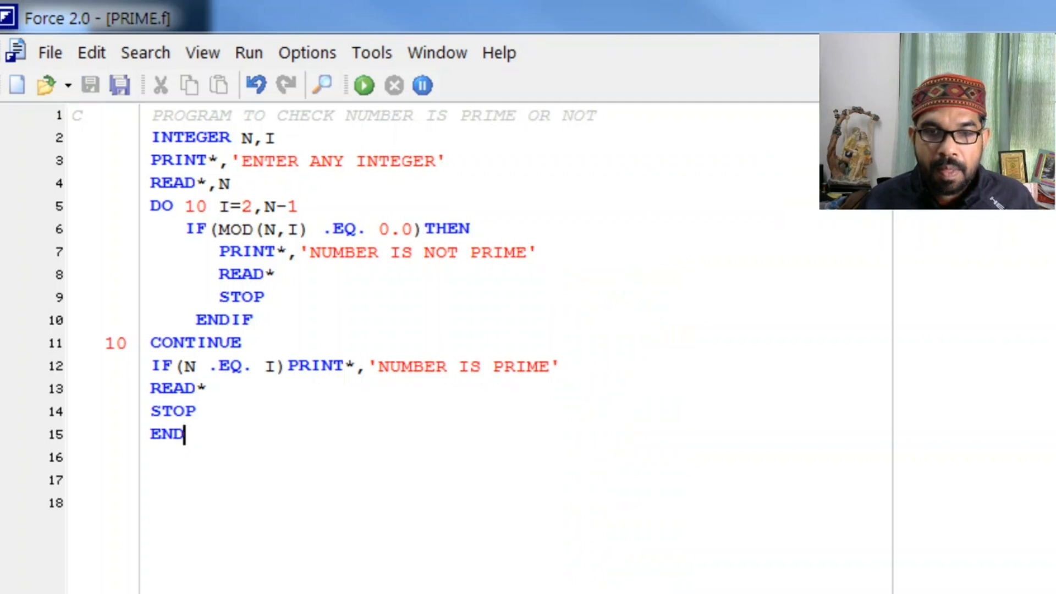
# - Compile PRIME.f and run it to show the ENTER ANY INTEGER prompt
pyautogui.click(248, 53)
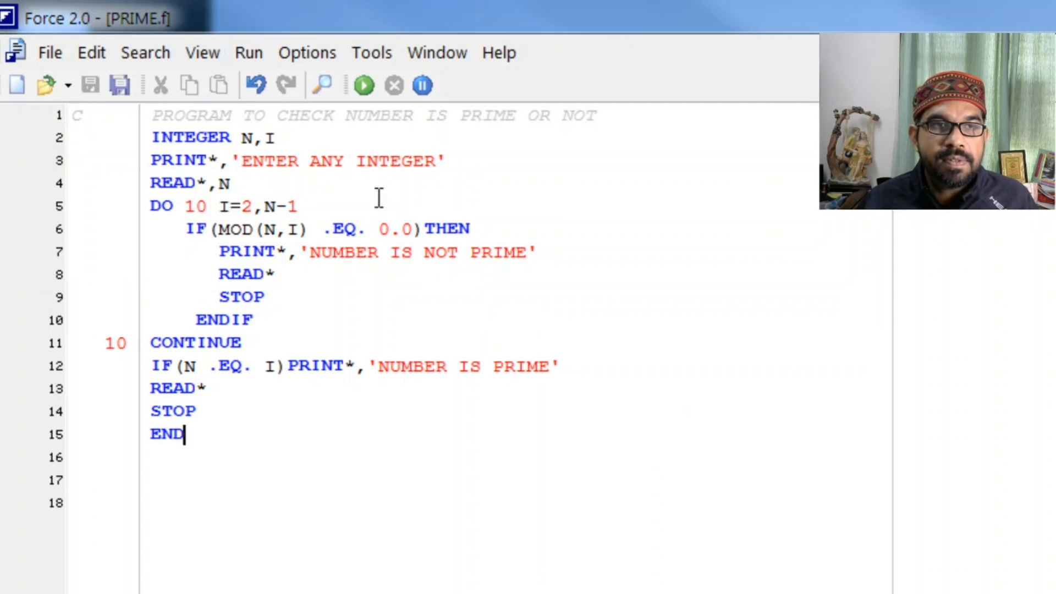
pyautogui.click(364, 84)
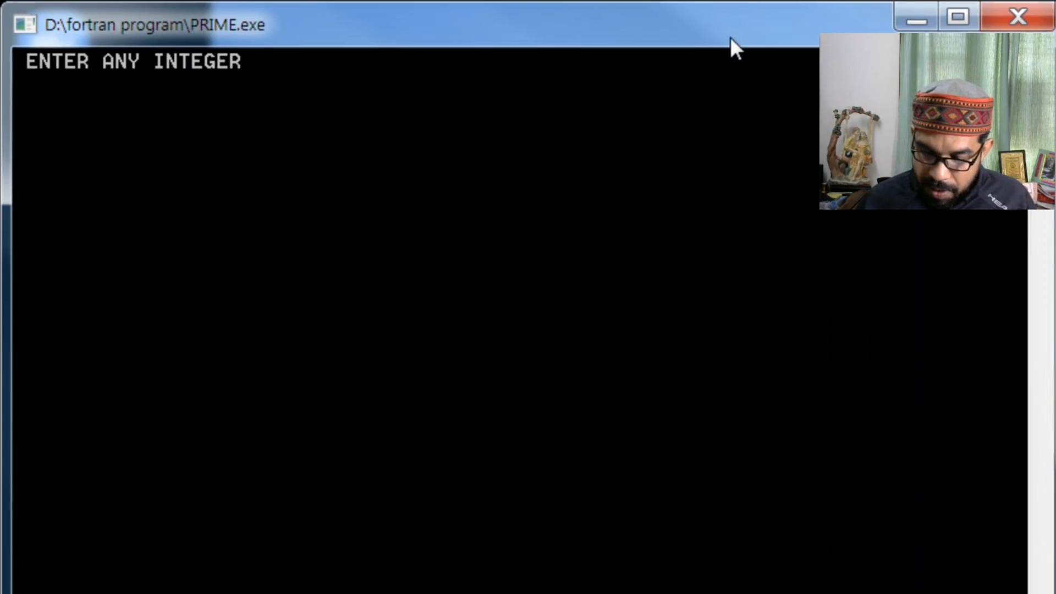
# - Test the program over repeated runs with the integers 7, 10, 101 and 29
pyautogui.write('7')
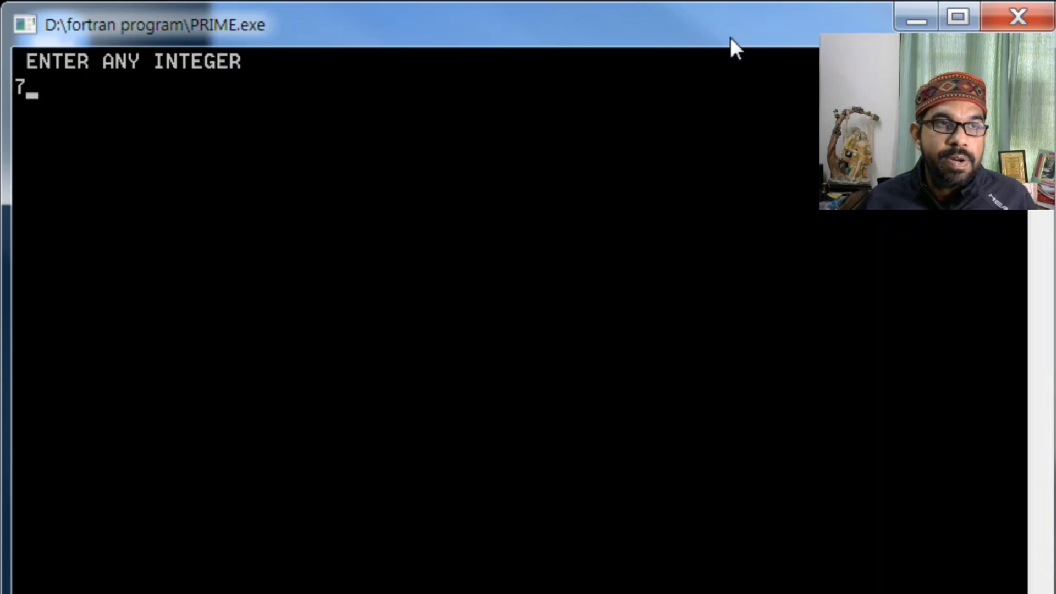
pyautogui.press('enter')
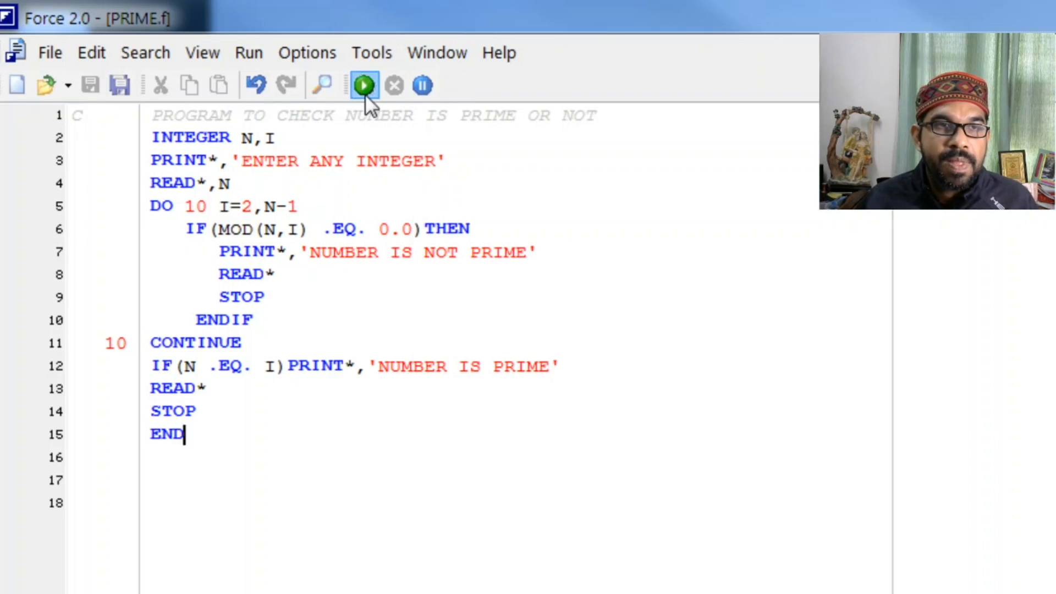
pyautogui.click(364, 85)
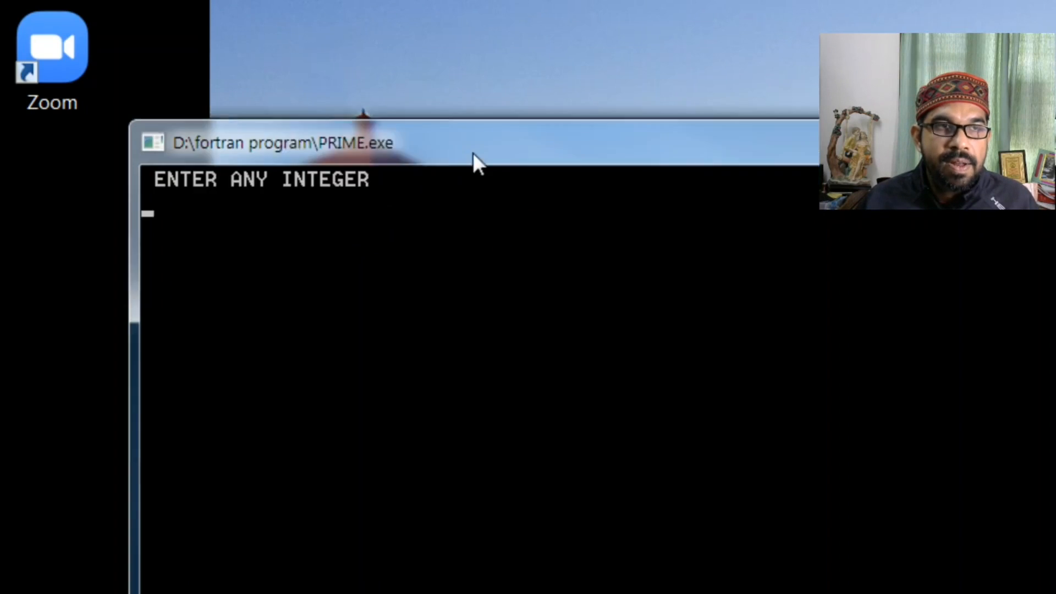
pyautogui.write('10')
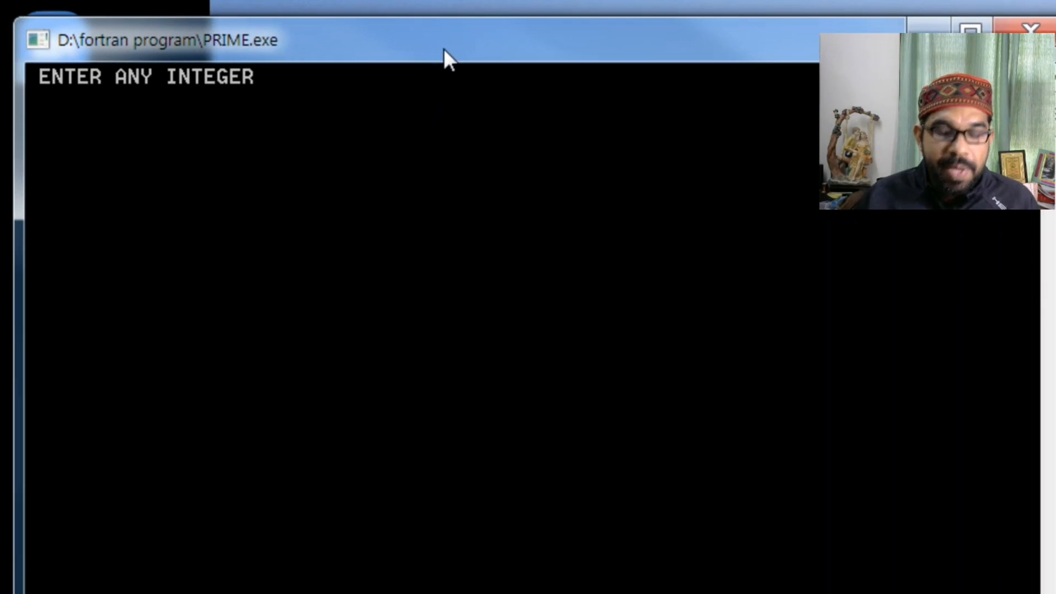
pyautogui.write('101')
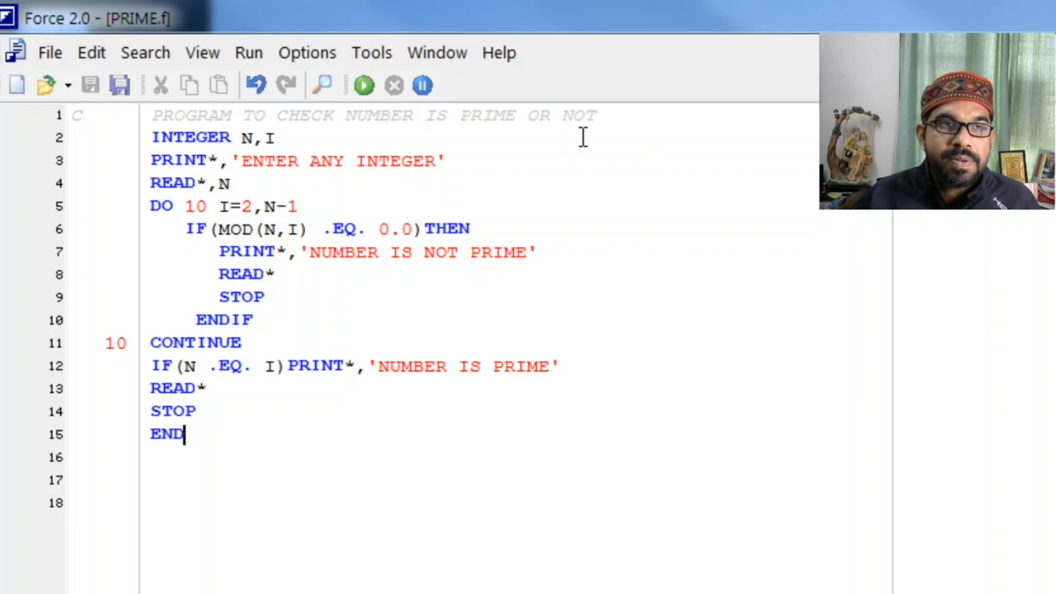
pyautogui.click(364, 84)
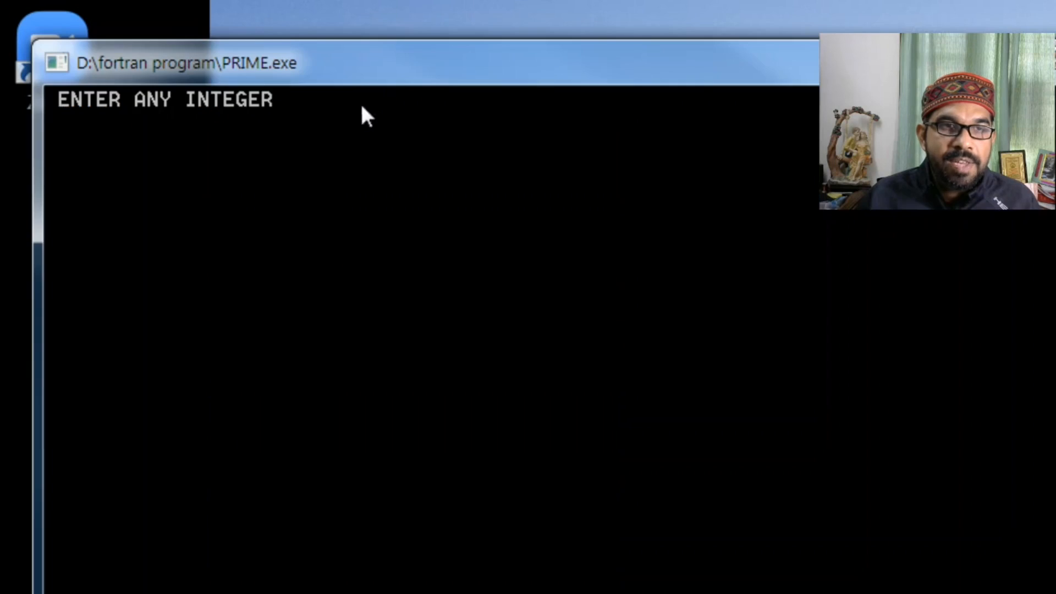
pyautogui.write('7')
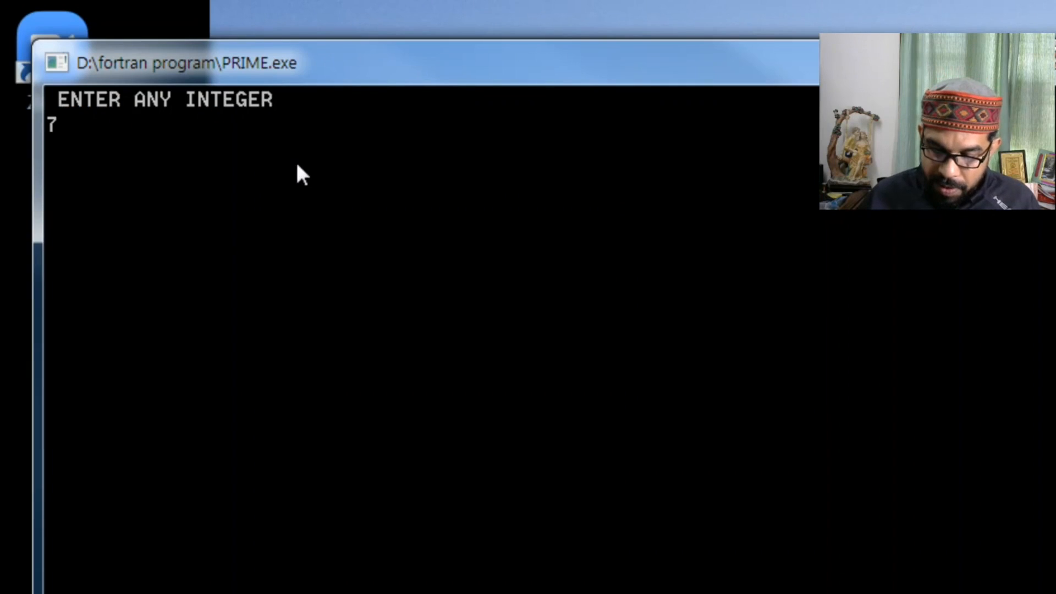
pyautogui.write('29')
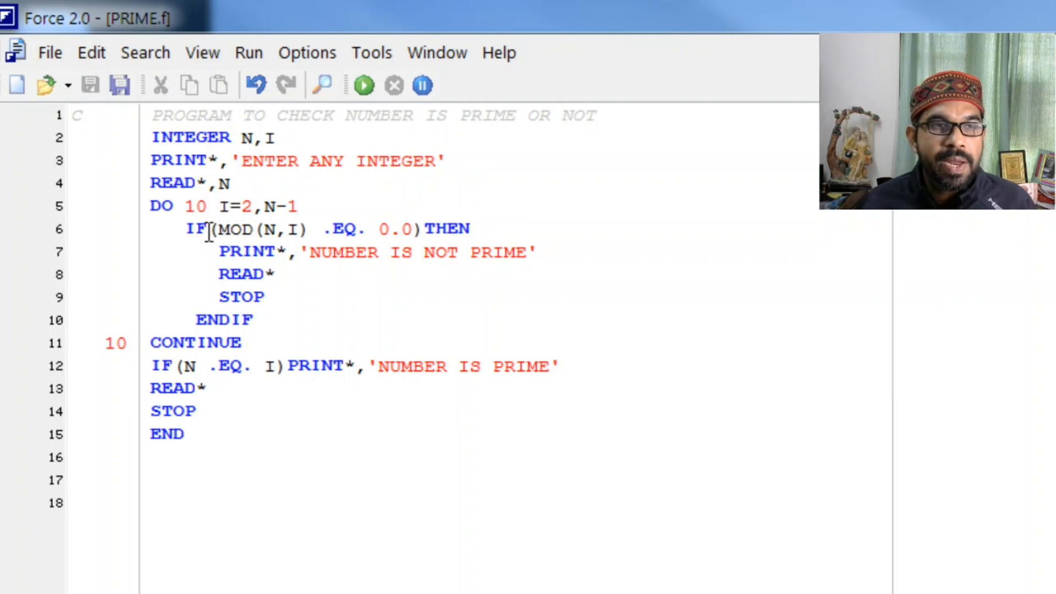
pyautogui.moveTo(298, 207); pyautogui.dragTo(189, 229)
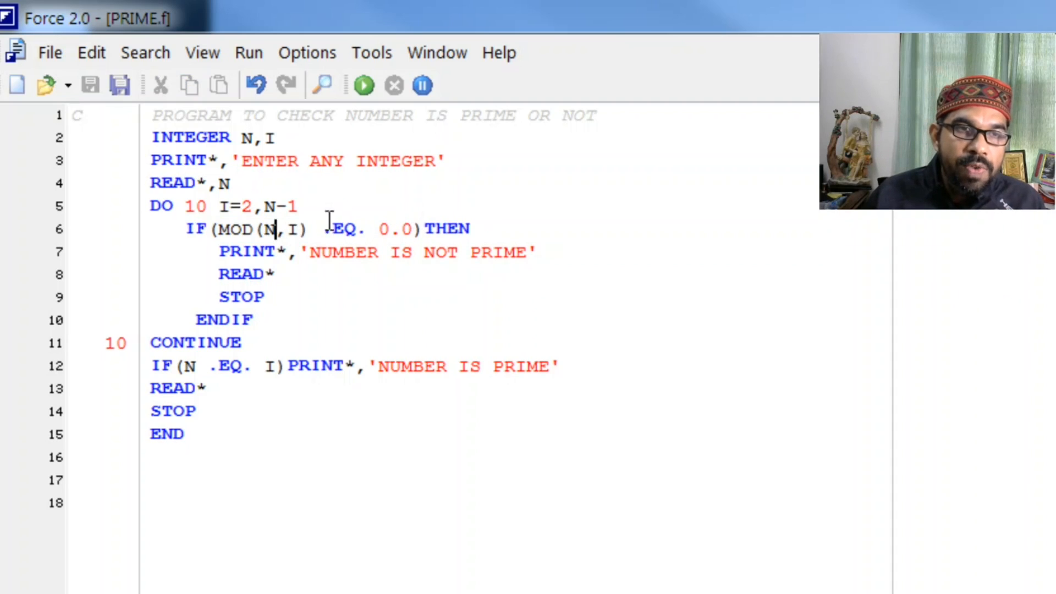
pyautogui.moveTo(218, 252); pyautogui.dragTo(335, 252)
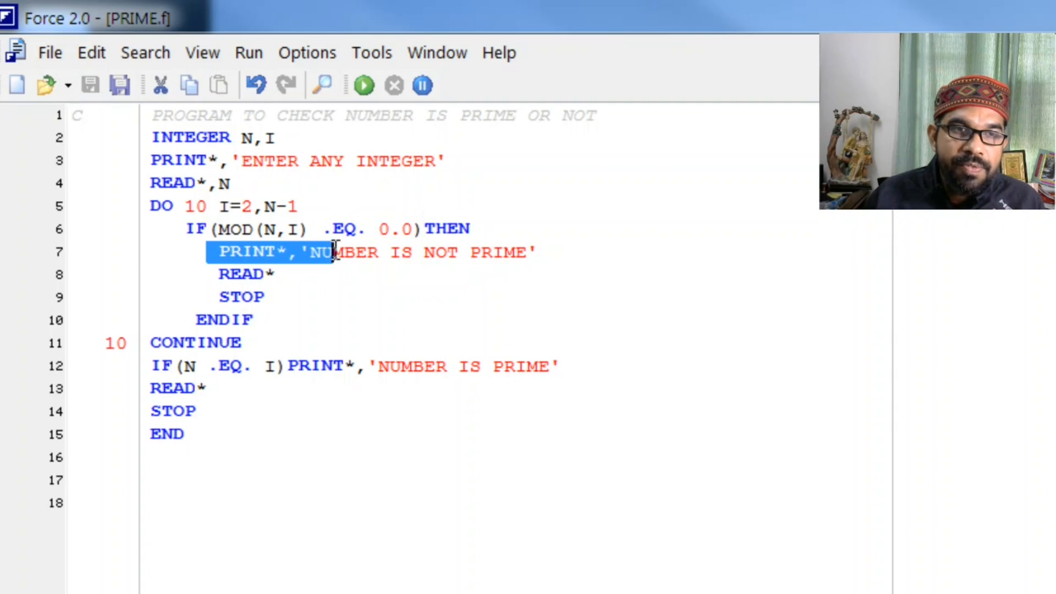
pyautogui.moveTo(334, 252); pyautogui.dragTo(532, 252)
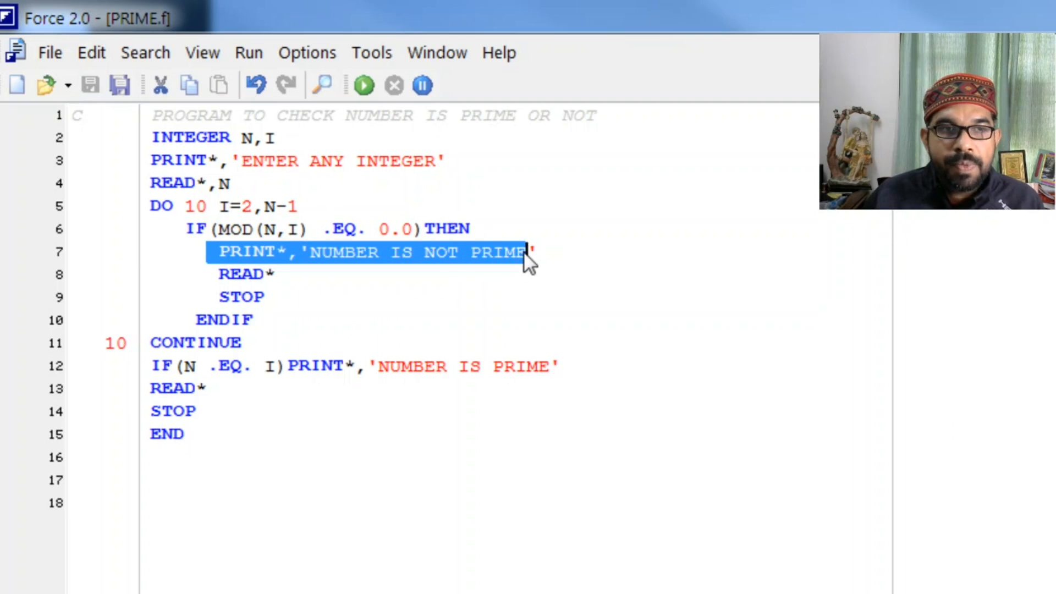
pyautogui.moveTo(488, 266)
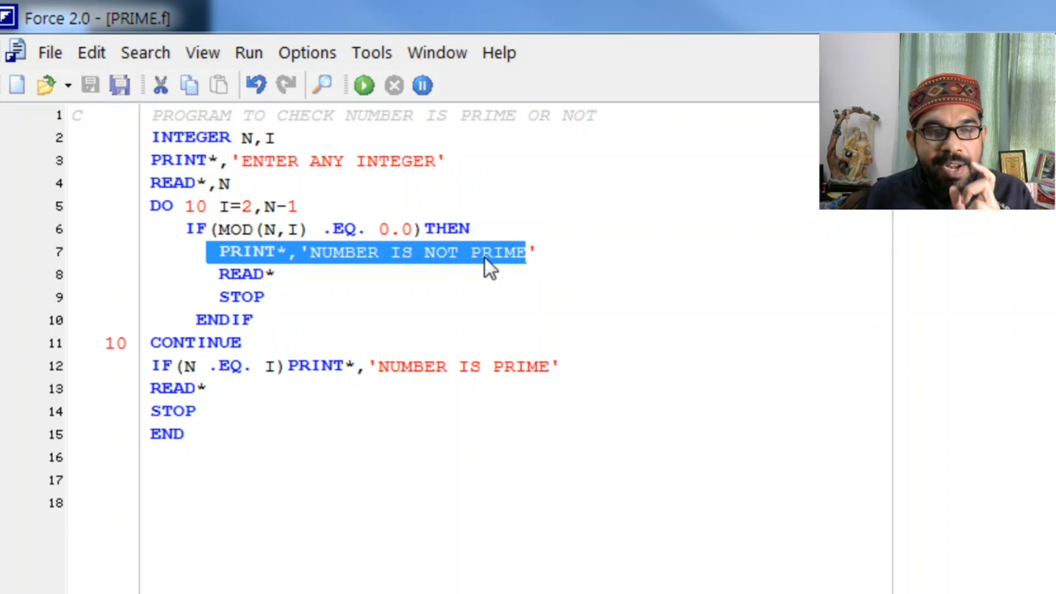
pyautogui.moveTo(421, 276)
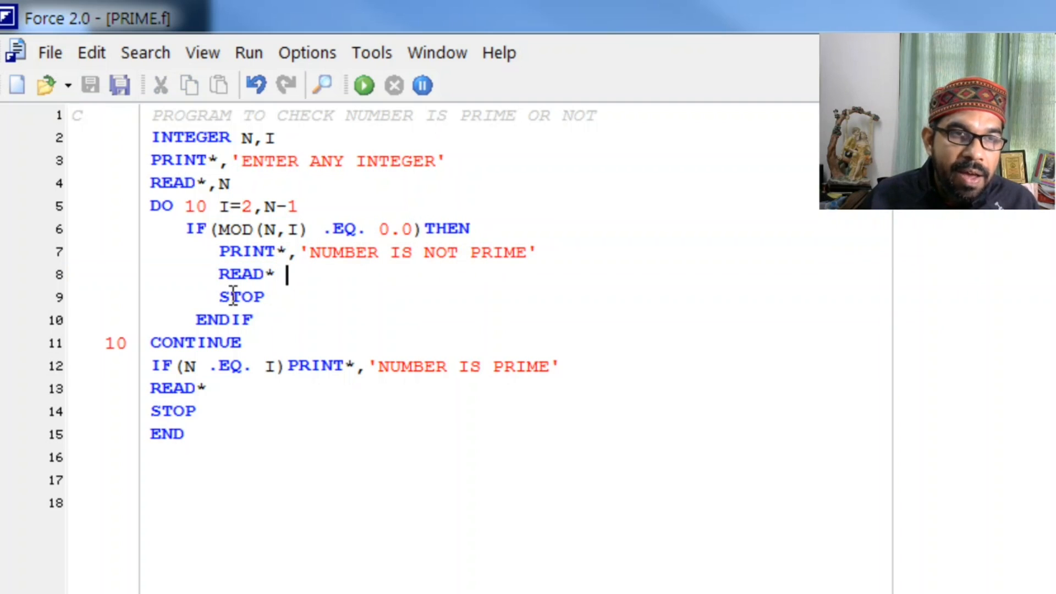
pyautogui.moveTo(219, 206); pyautogui.dragTo(244, 206)
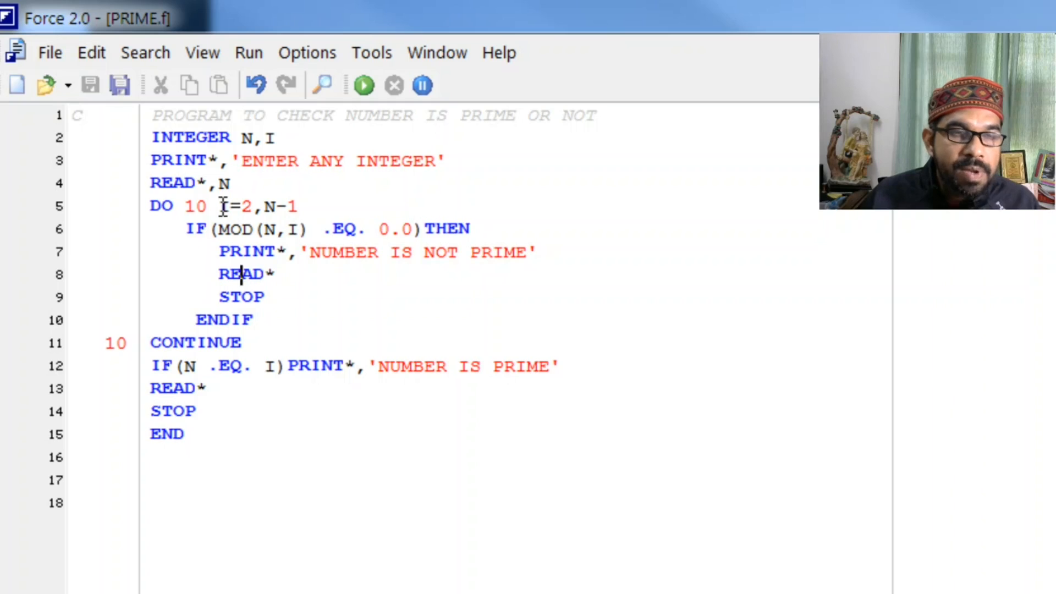
pyautogui.moveTo(177, 351)
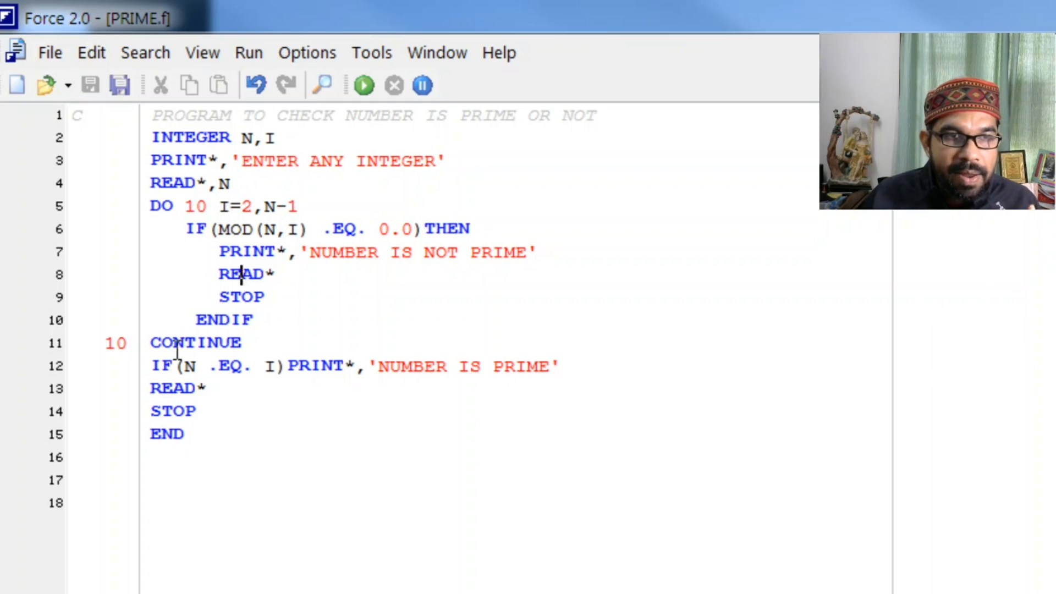
pyautogui.moveTo(236, 354)
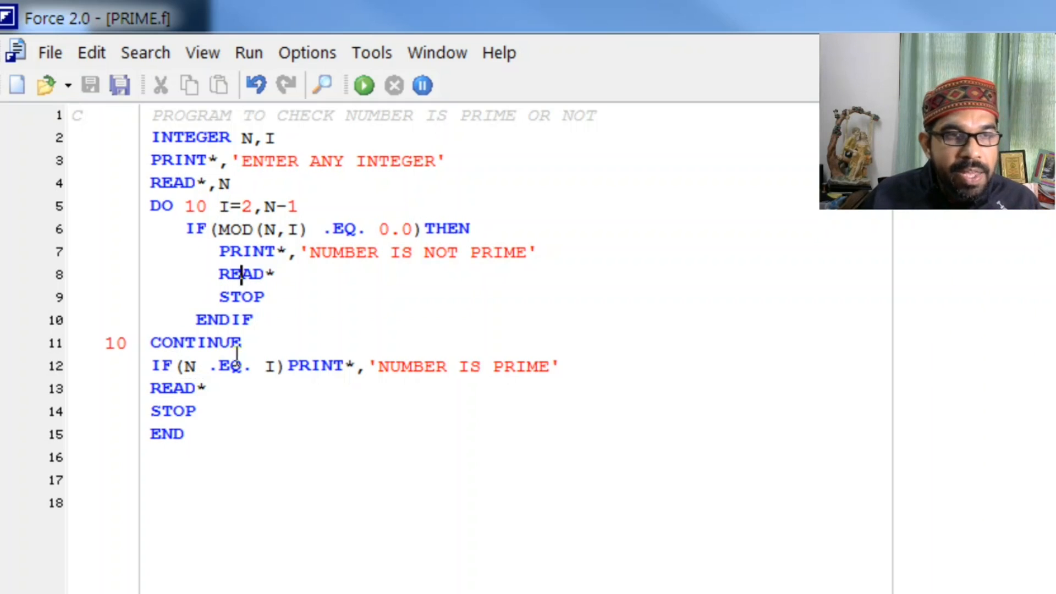